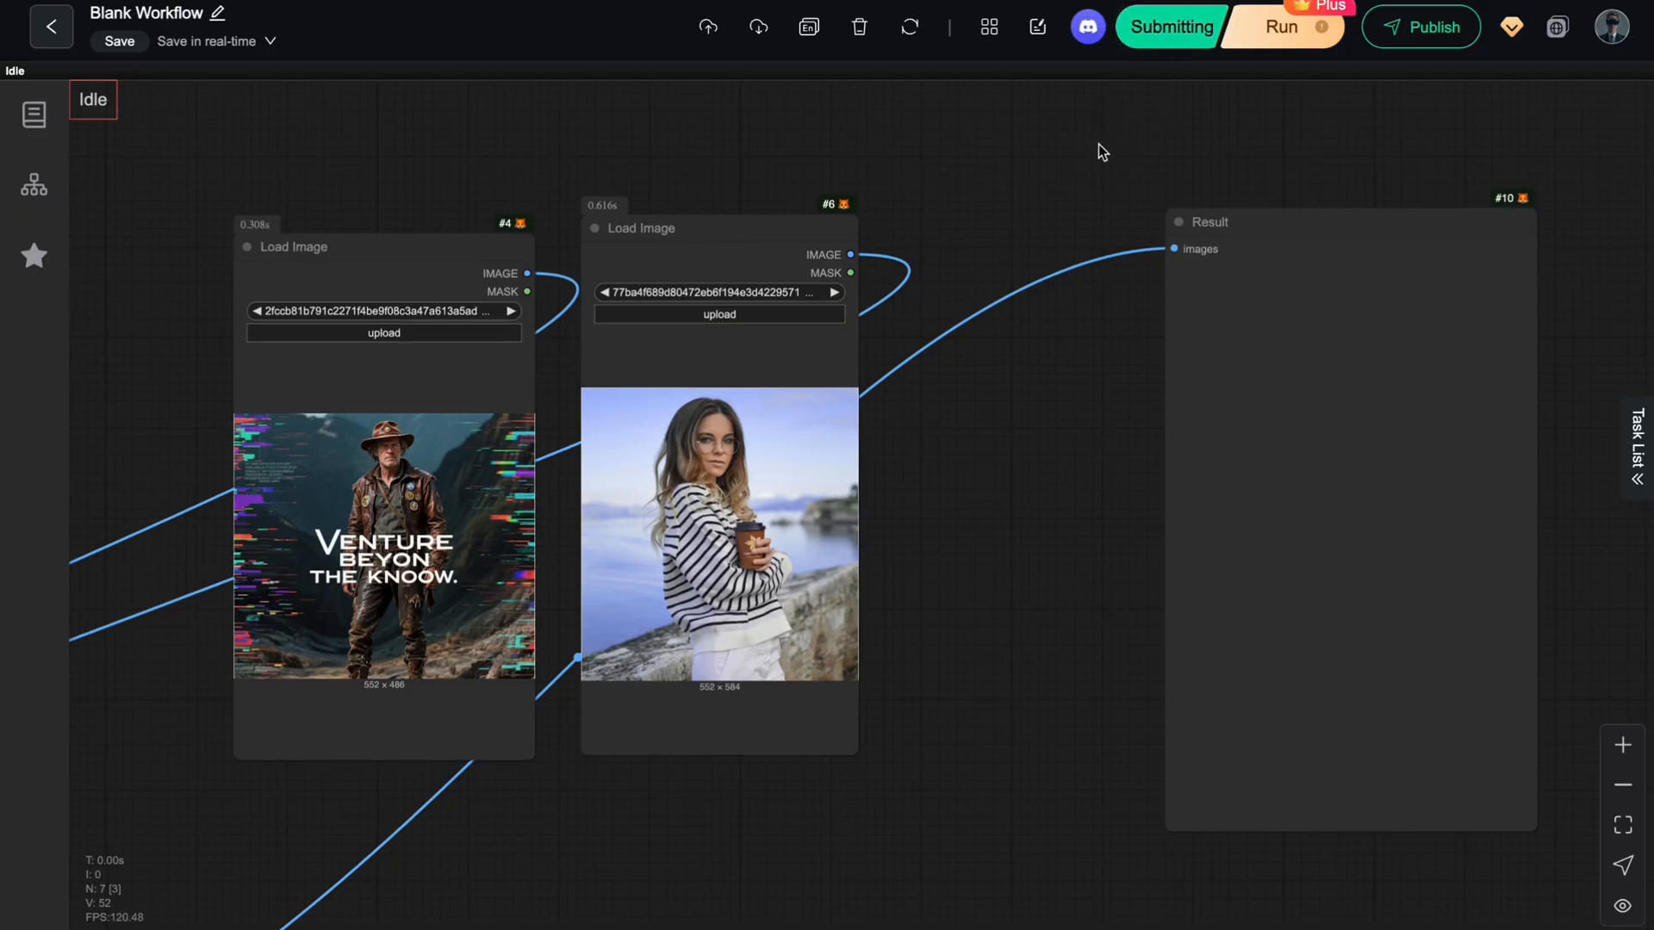
Step: Switch from the RunningHub Blank Workflow to the DreamOmni2 paper PDF
left_click(1639, 448)
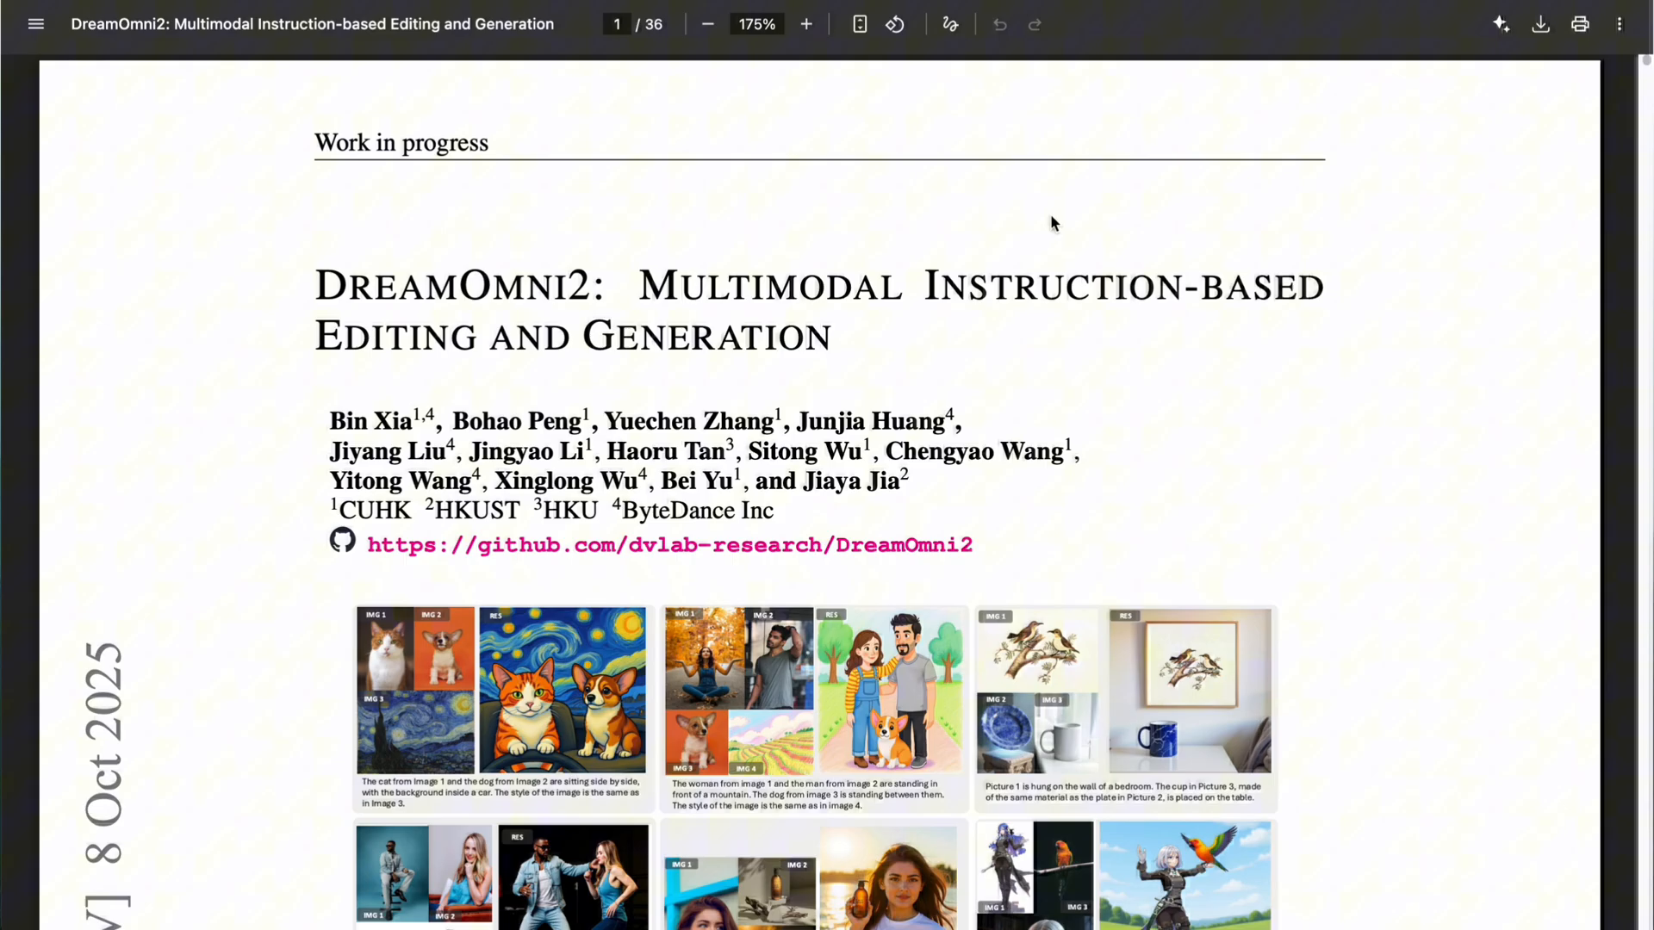
Step: Scroll through the DreamOmni2 paper's title page and example figures
scroll("up", 3)
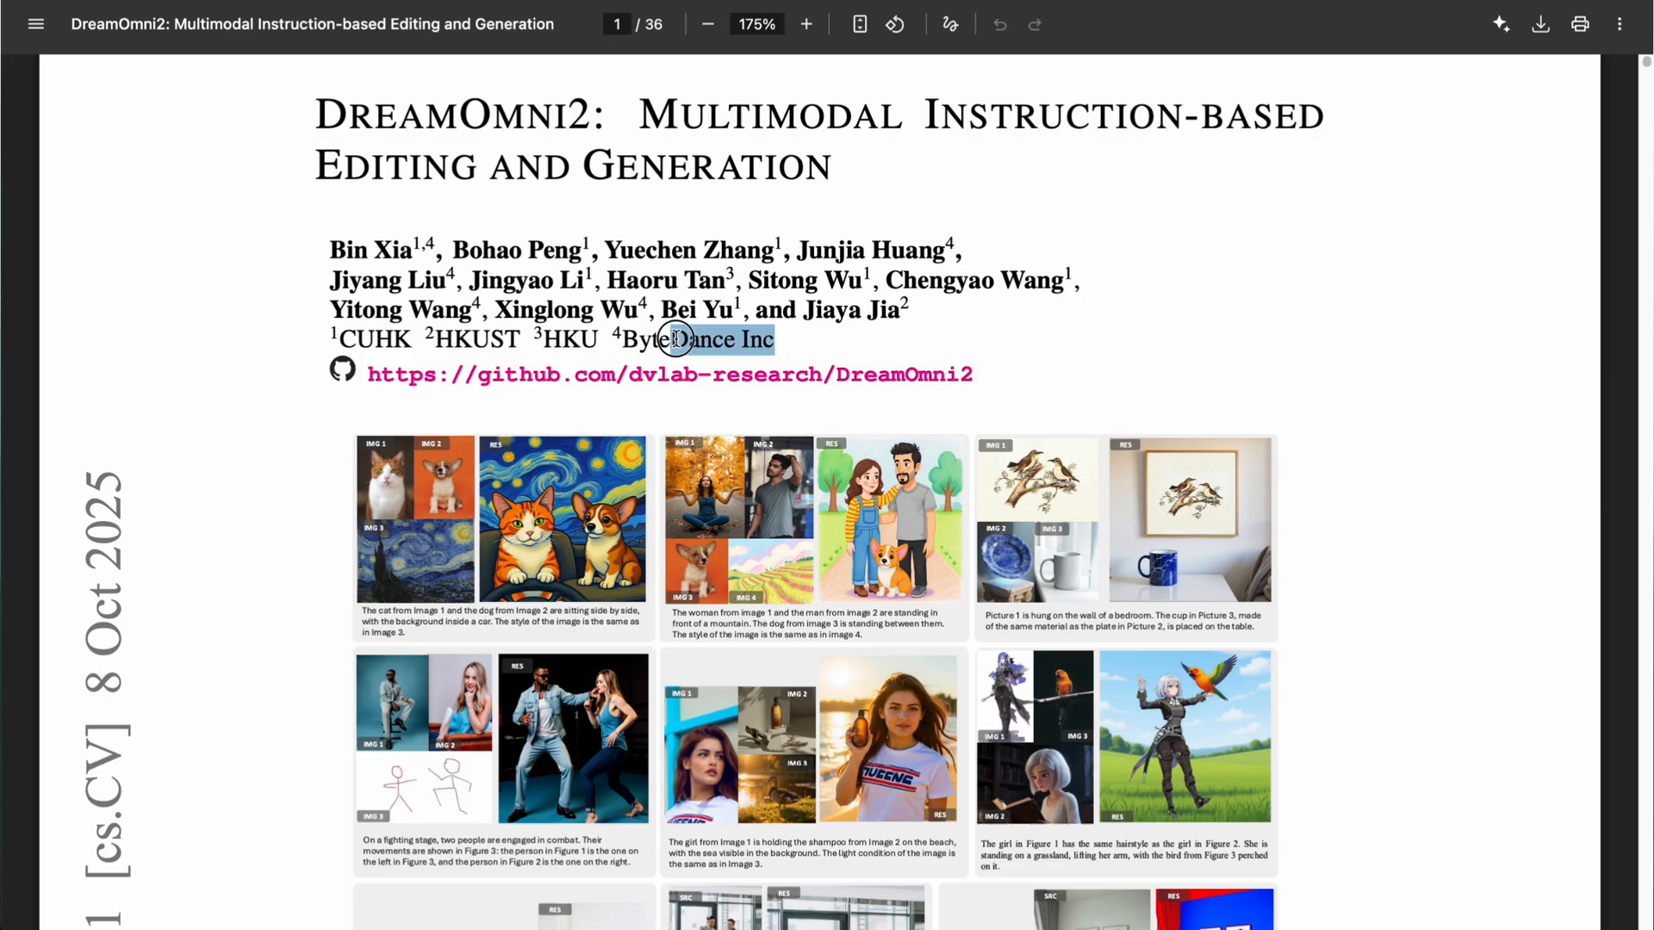
scroll("down", 3)
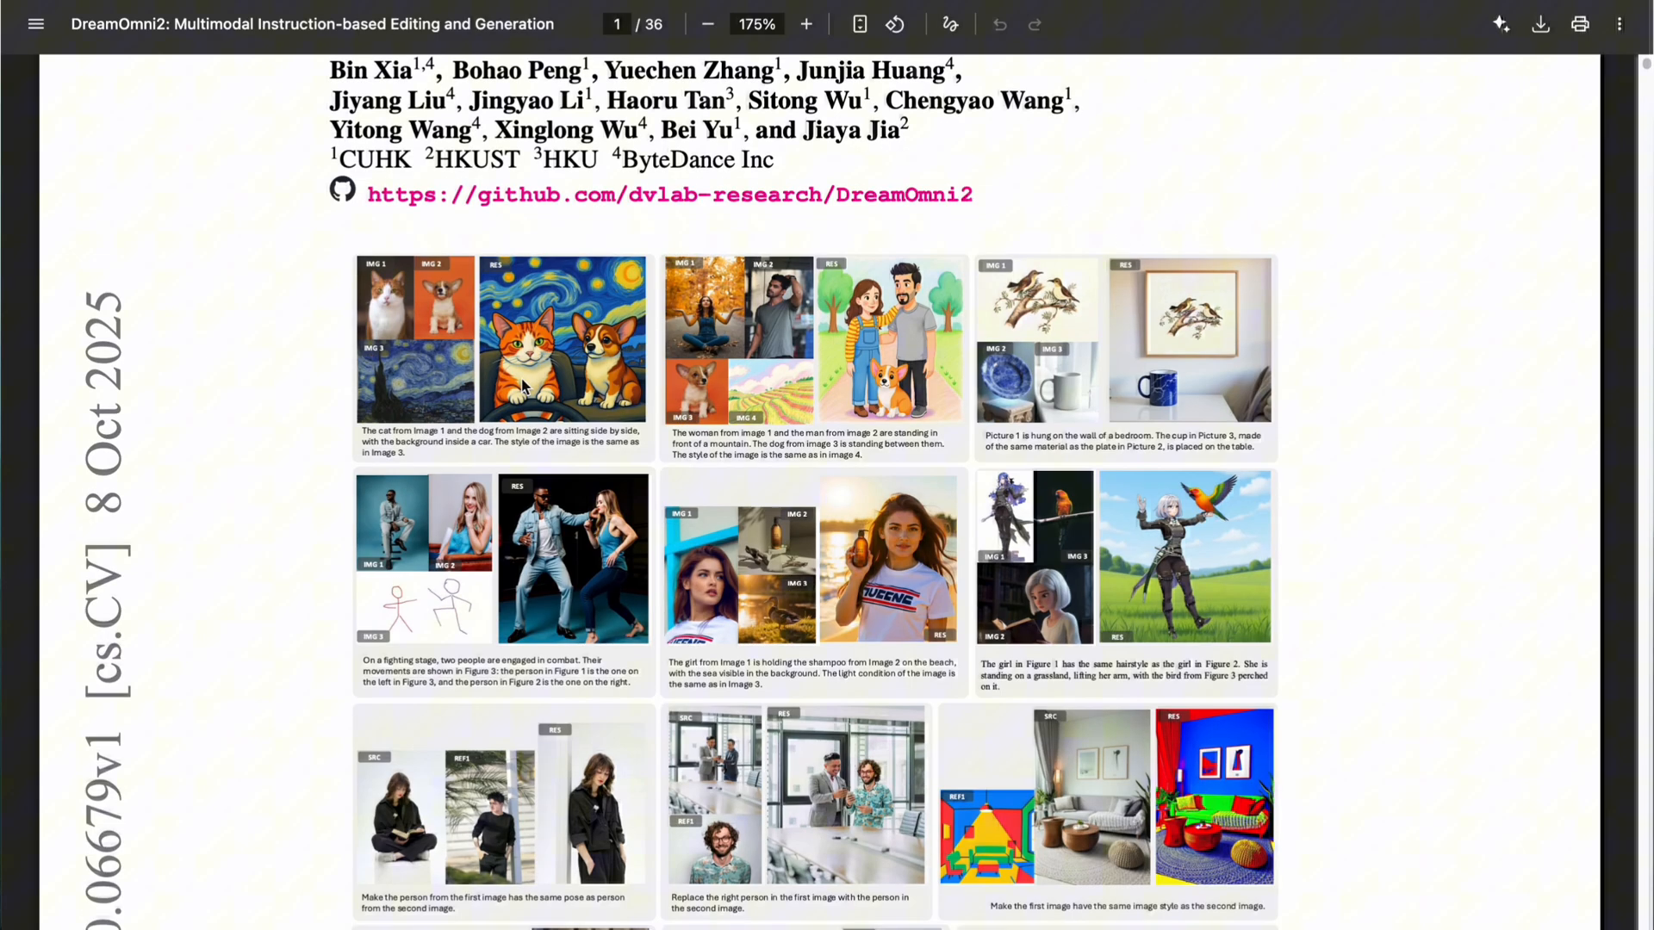
scroll("up", 3)
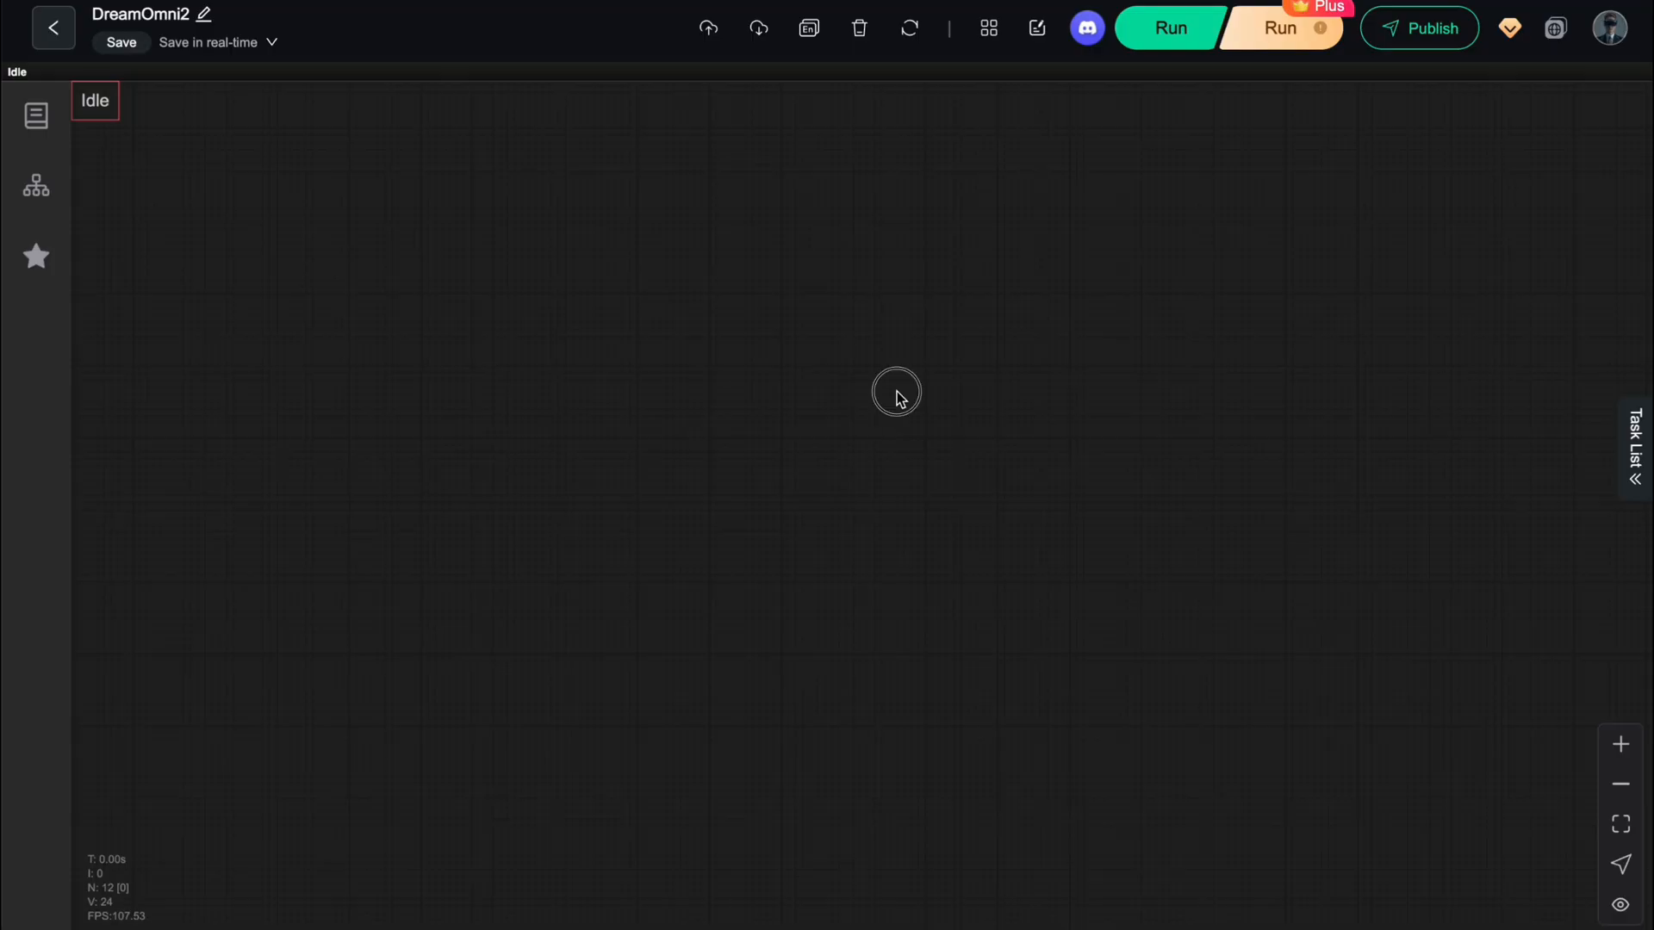
mouse_move(1028, 341)
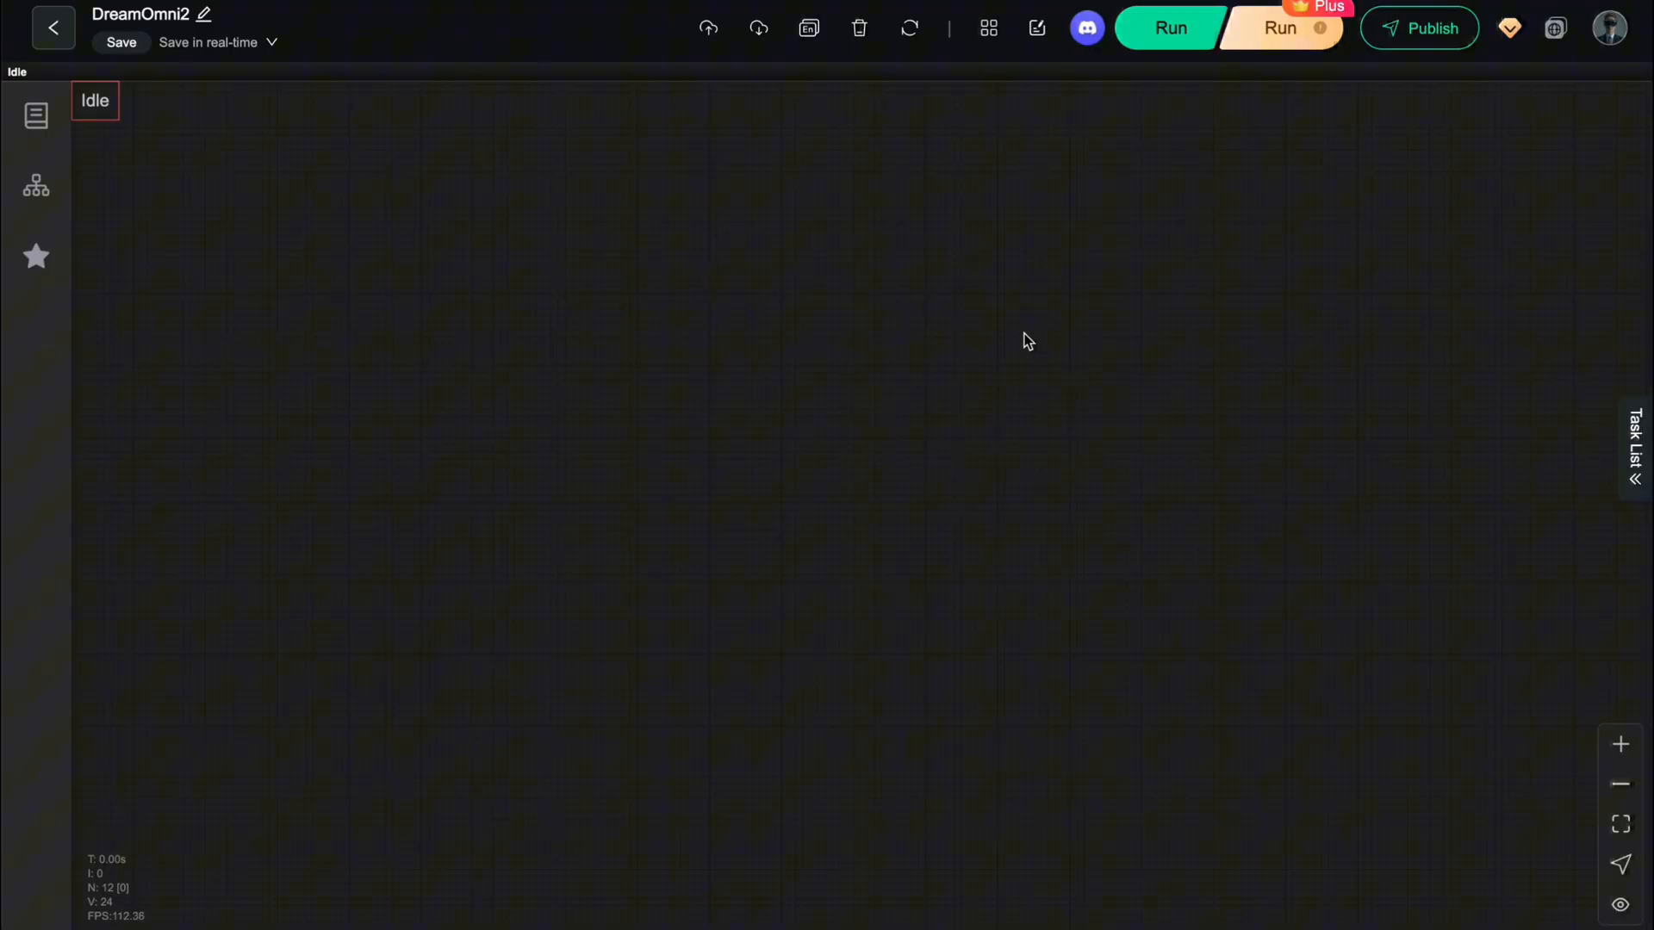
mouse_move(912, 353)
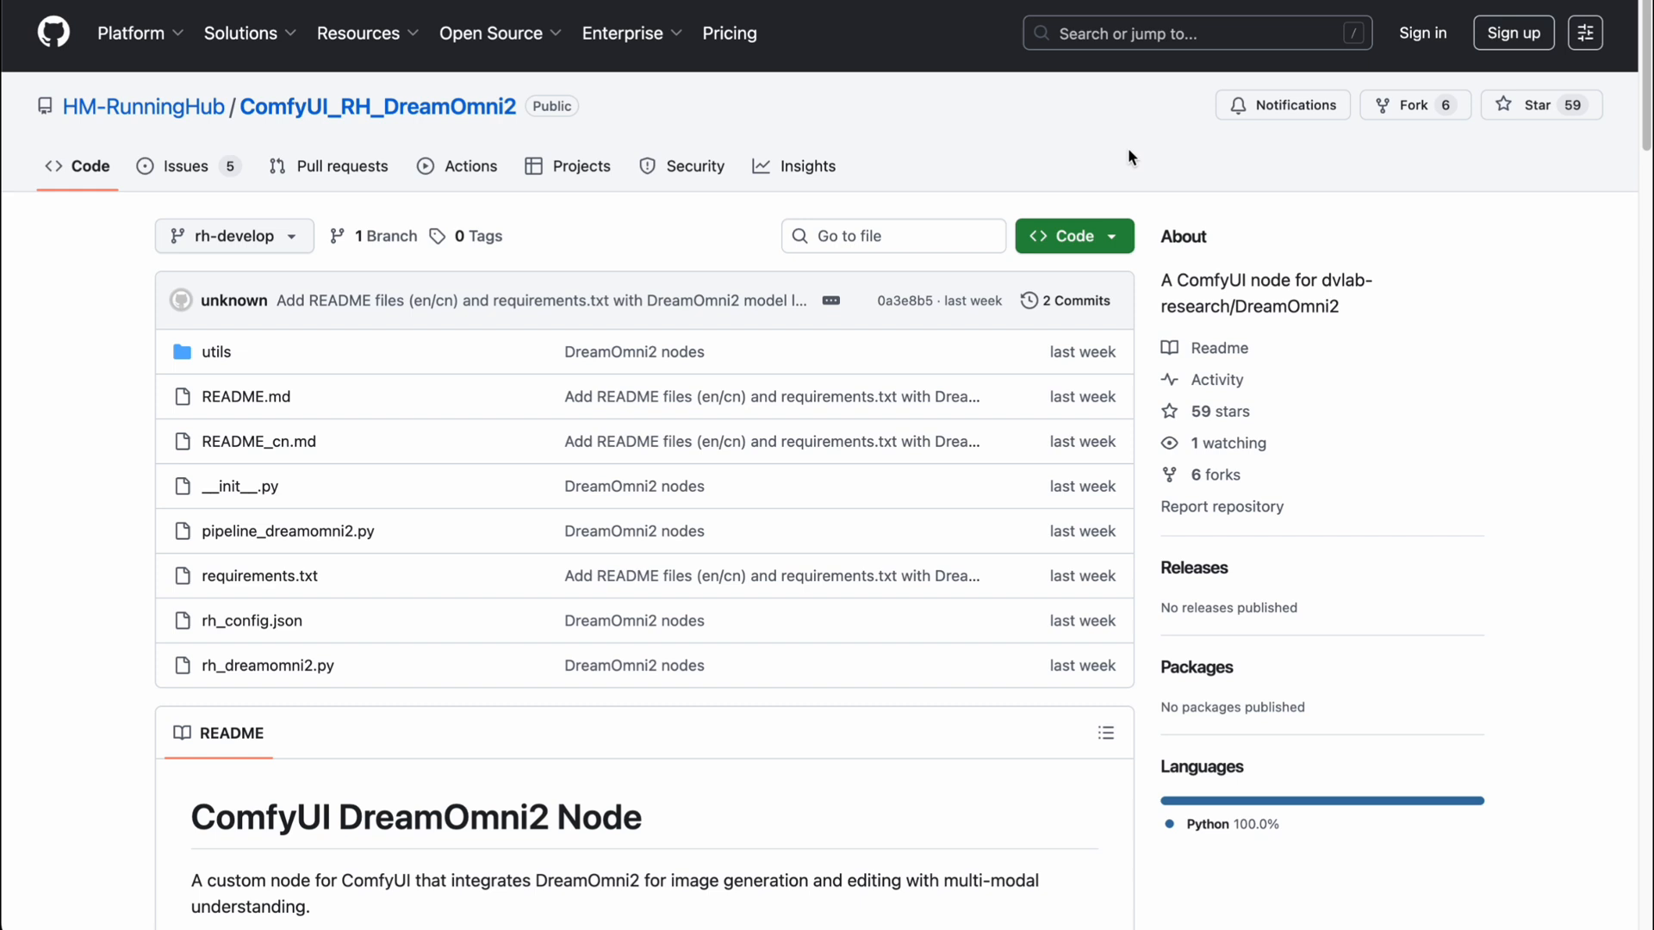
mouse_move(1193, 174)
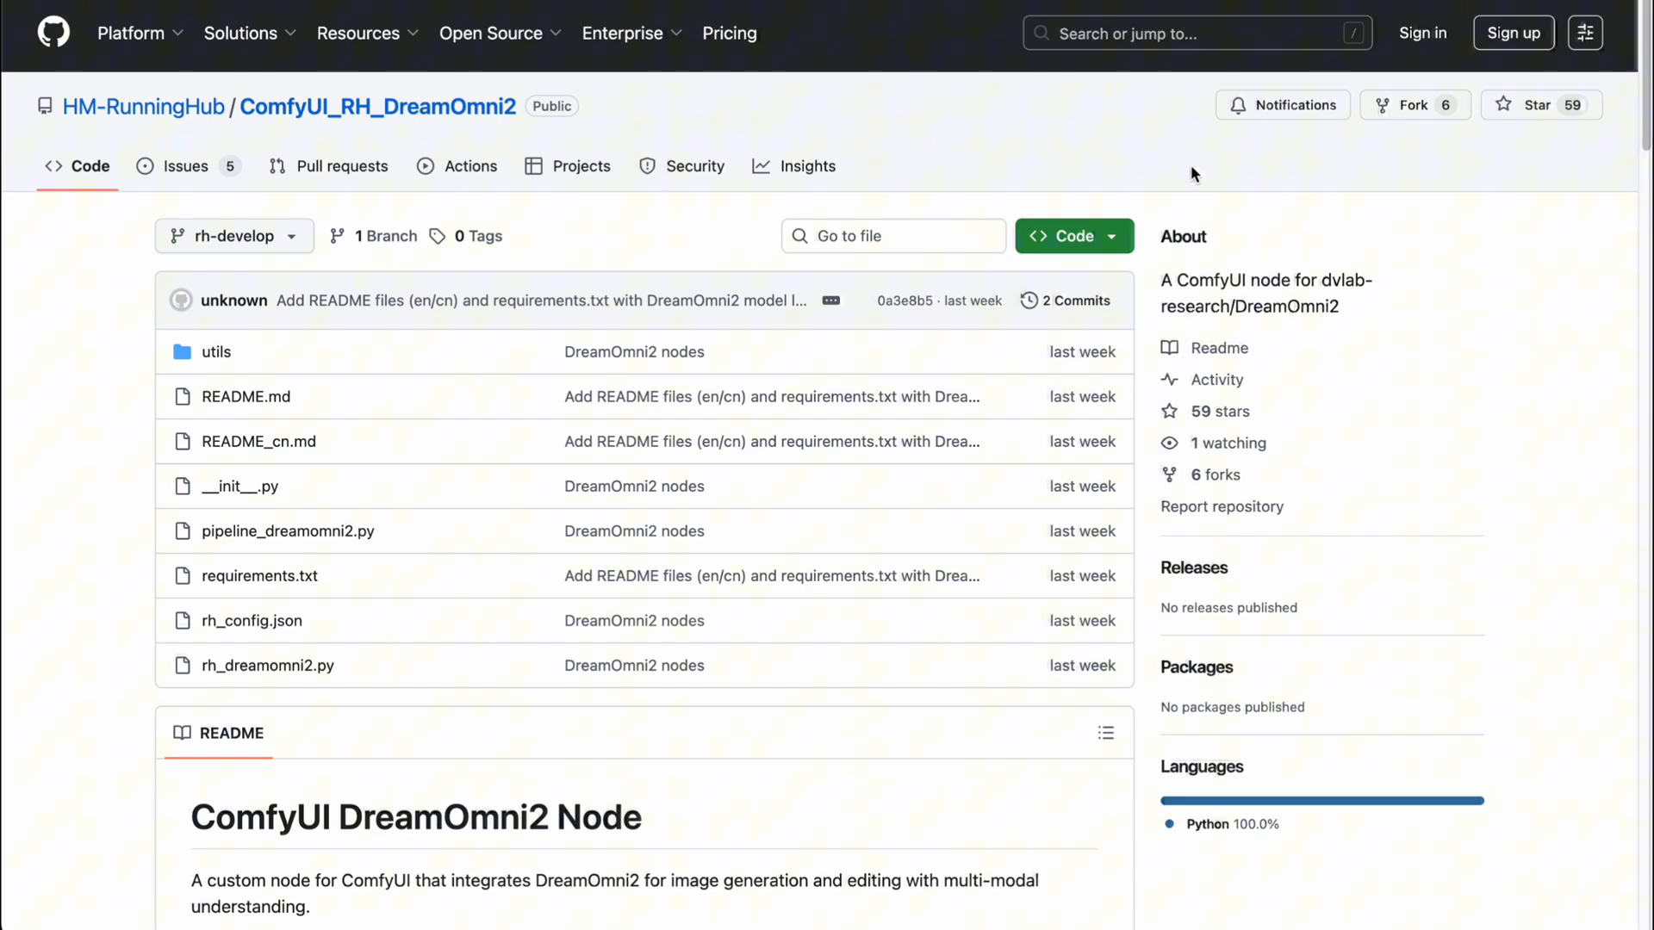
mouse_move(1168, 170)
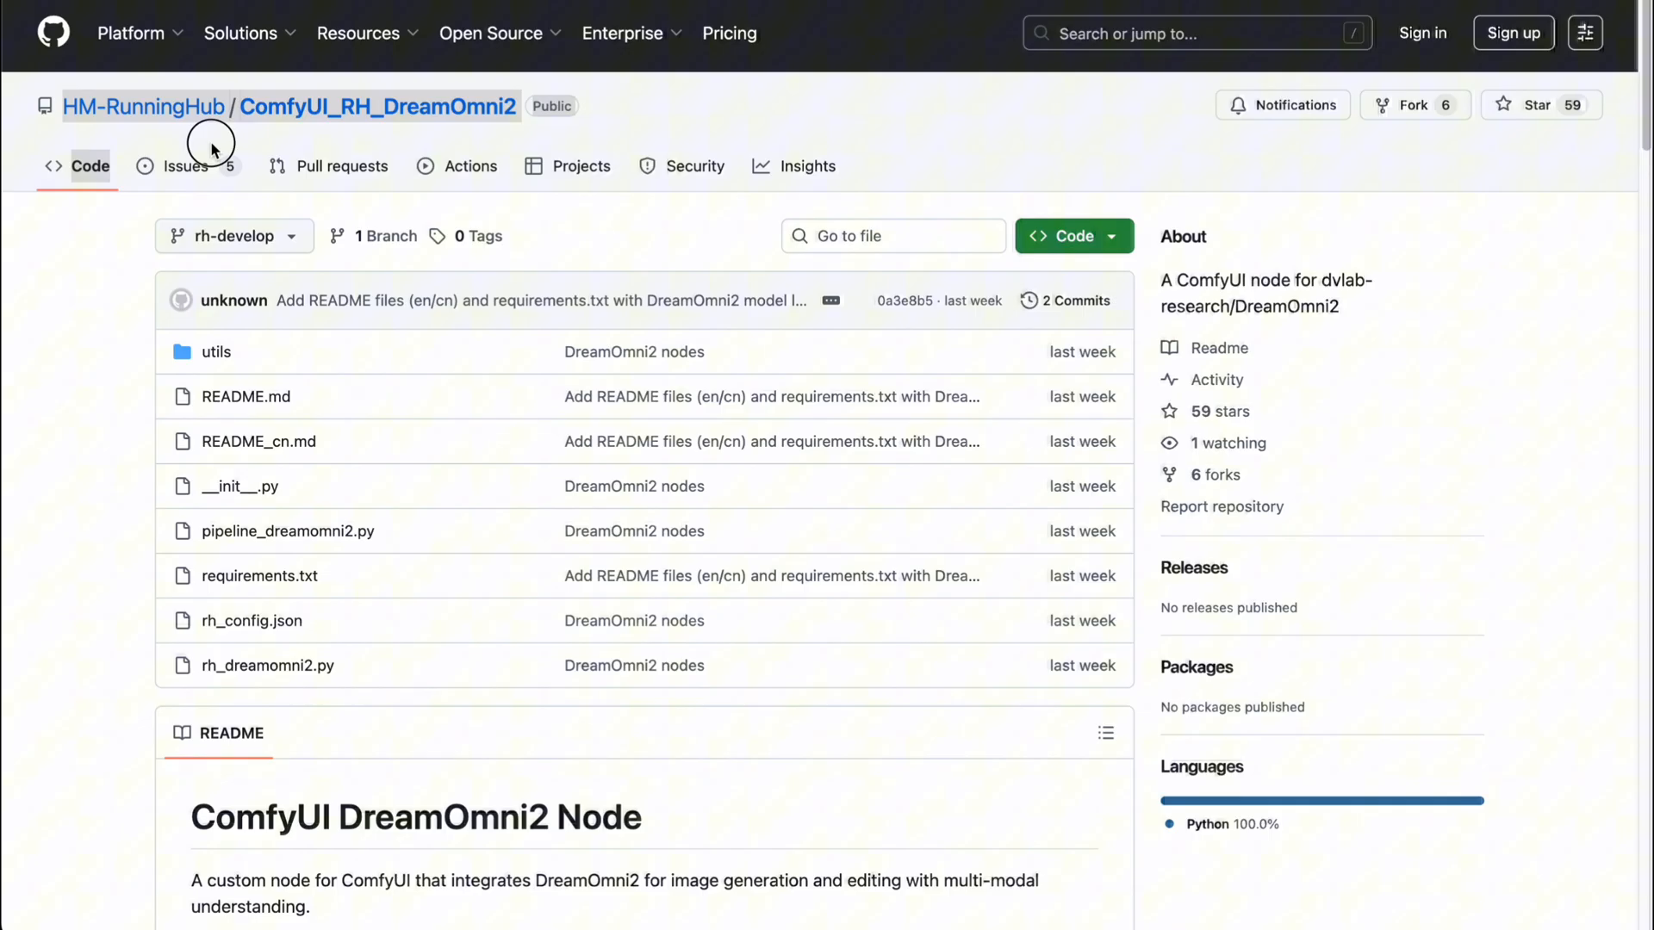
mouse_move(802, 124)
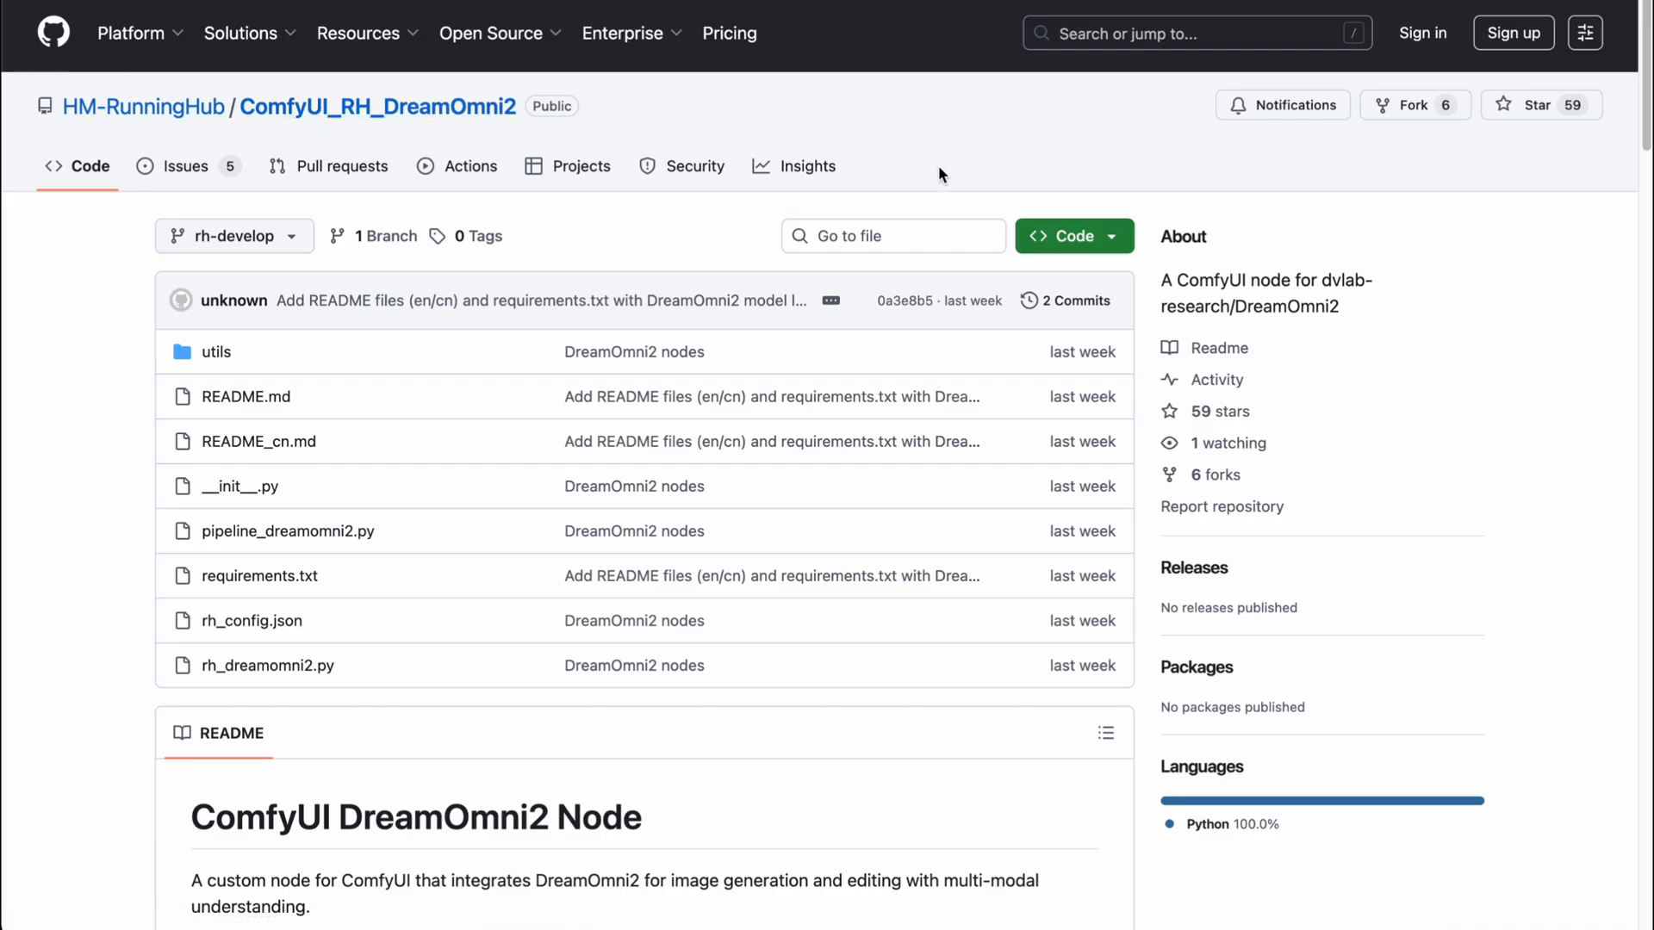
mouse_move(43, 86)
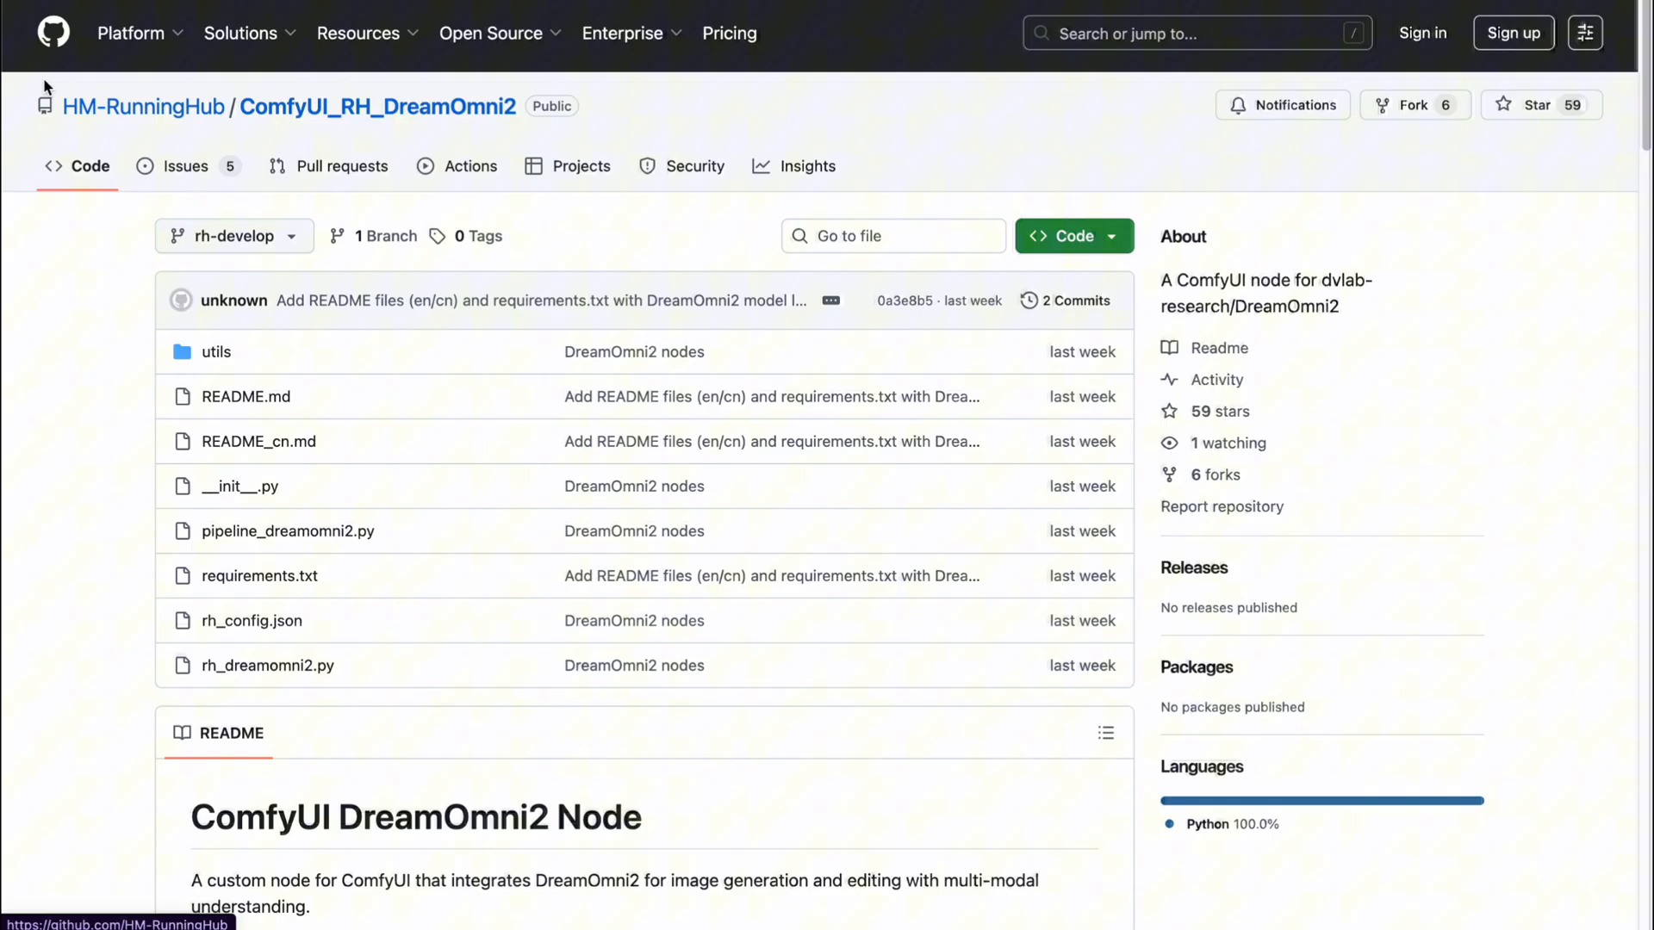
mouse_move(975, 320)
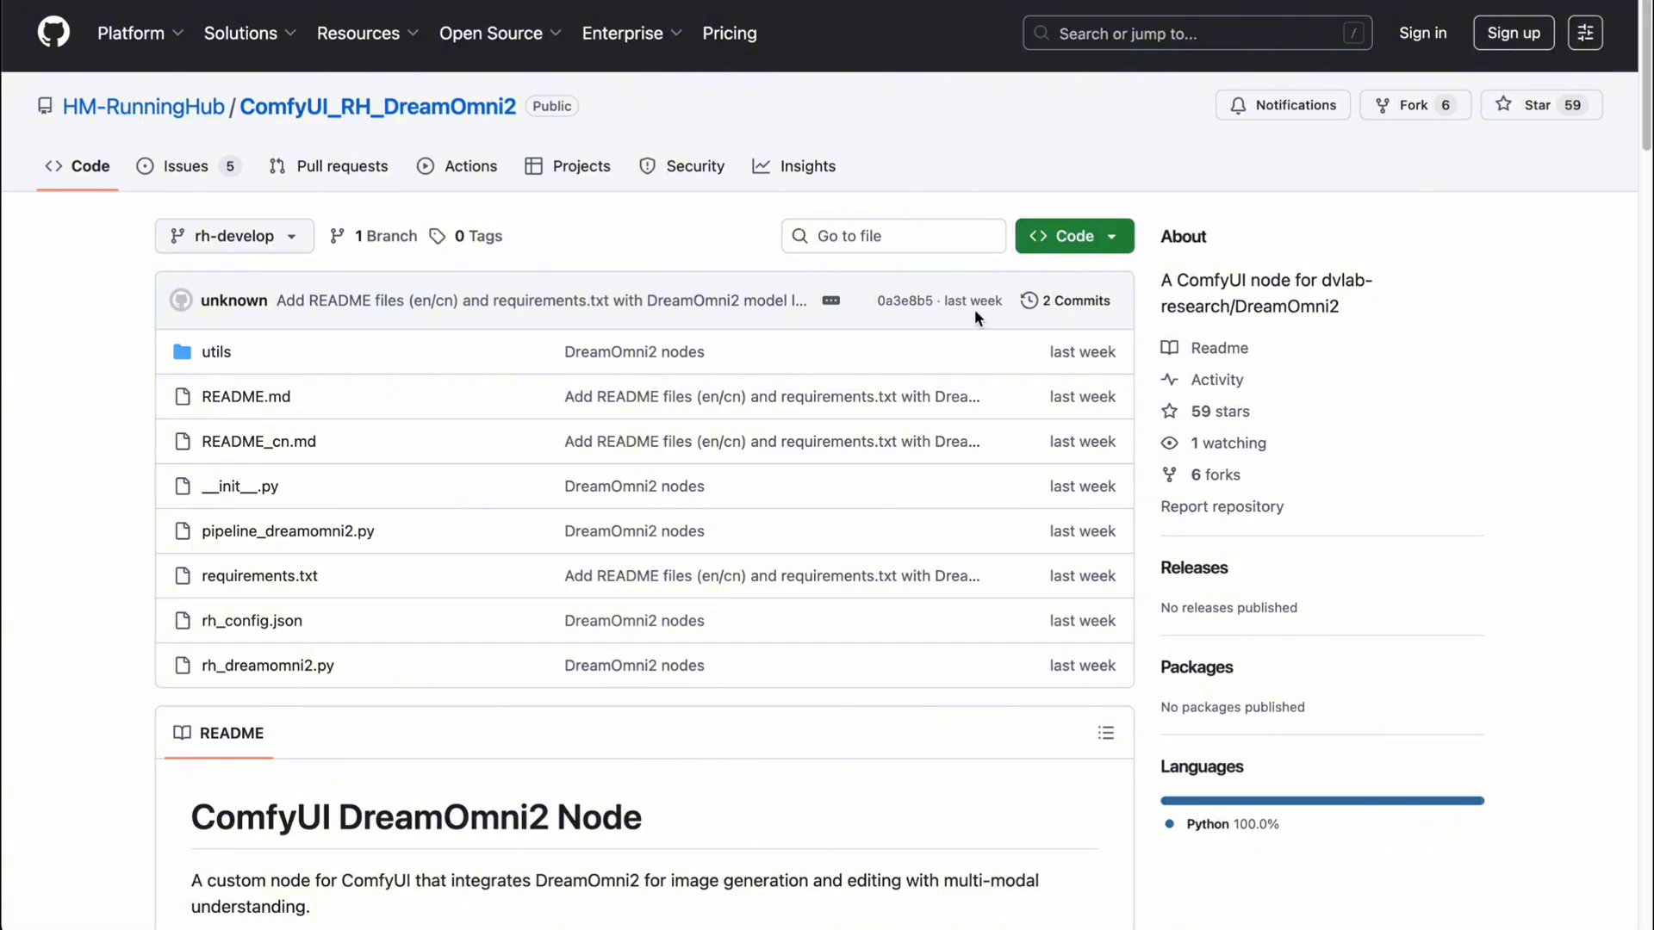
Step: Scroll the ComfyUI_RH_DreamOmni2 README to read its Features and Node List
scroll("up", 3)
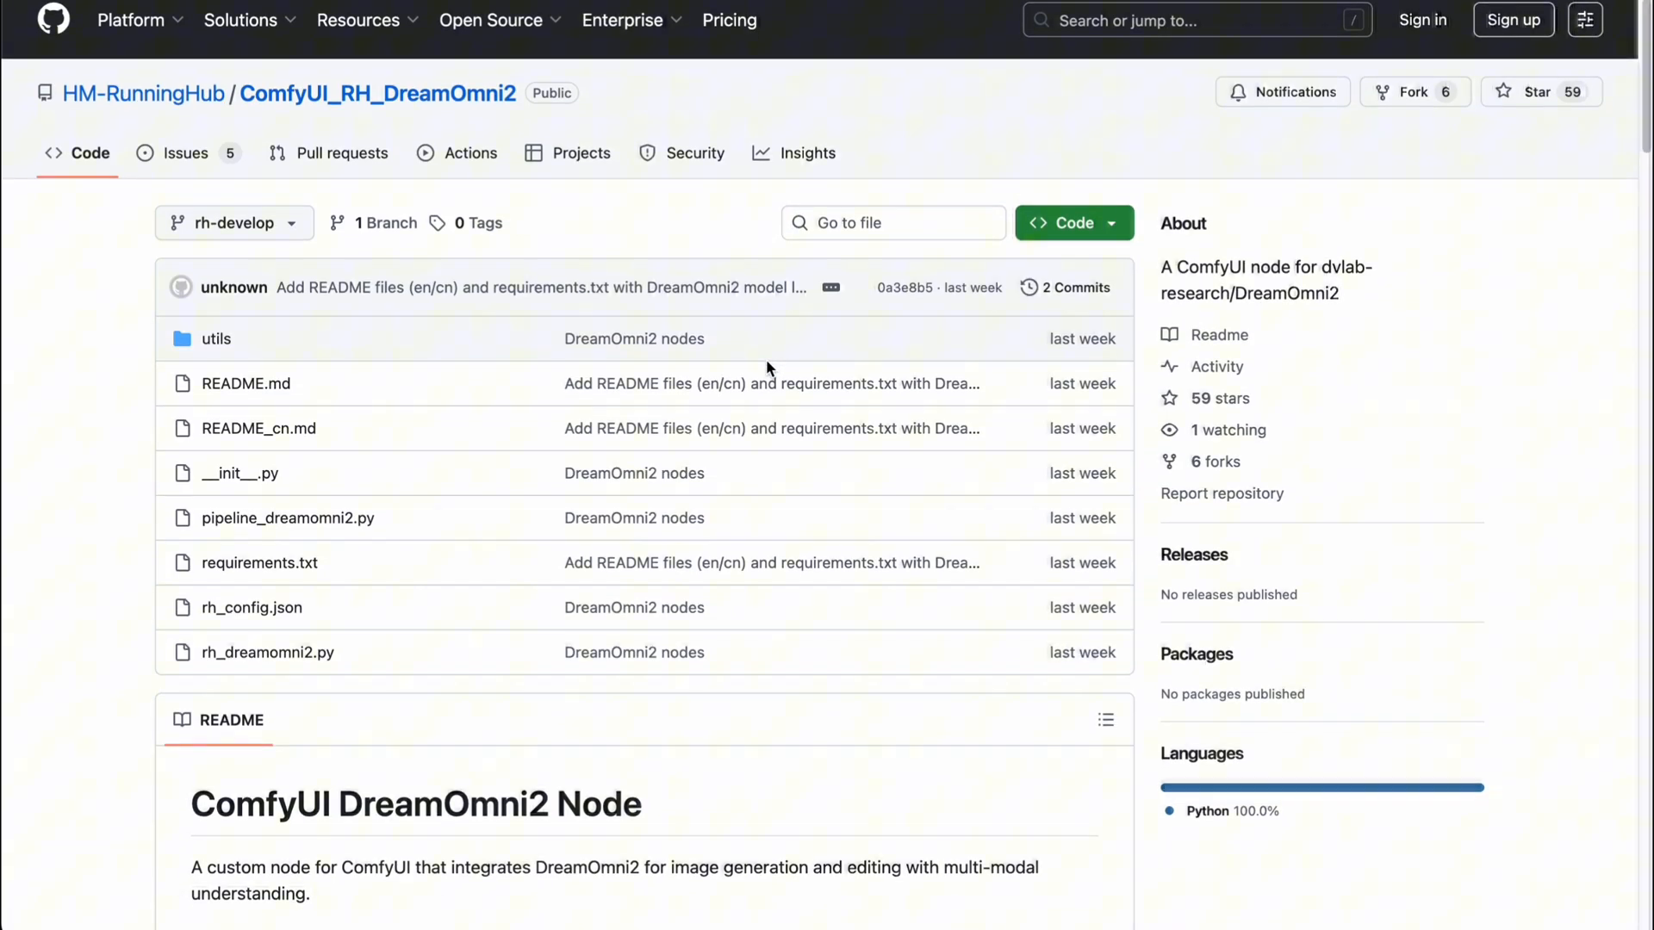
scroll("down", 3)
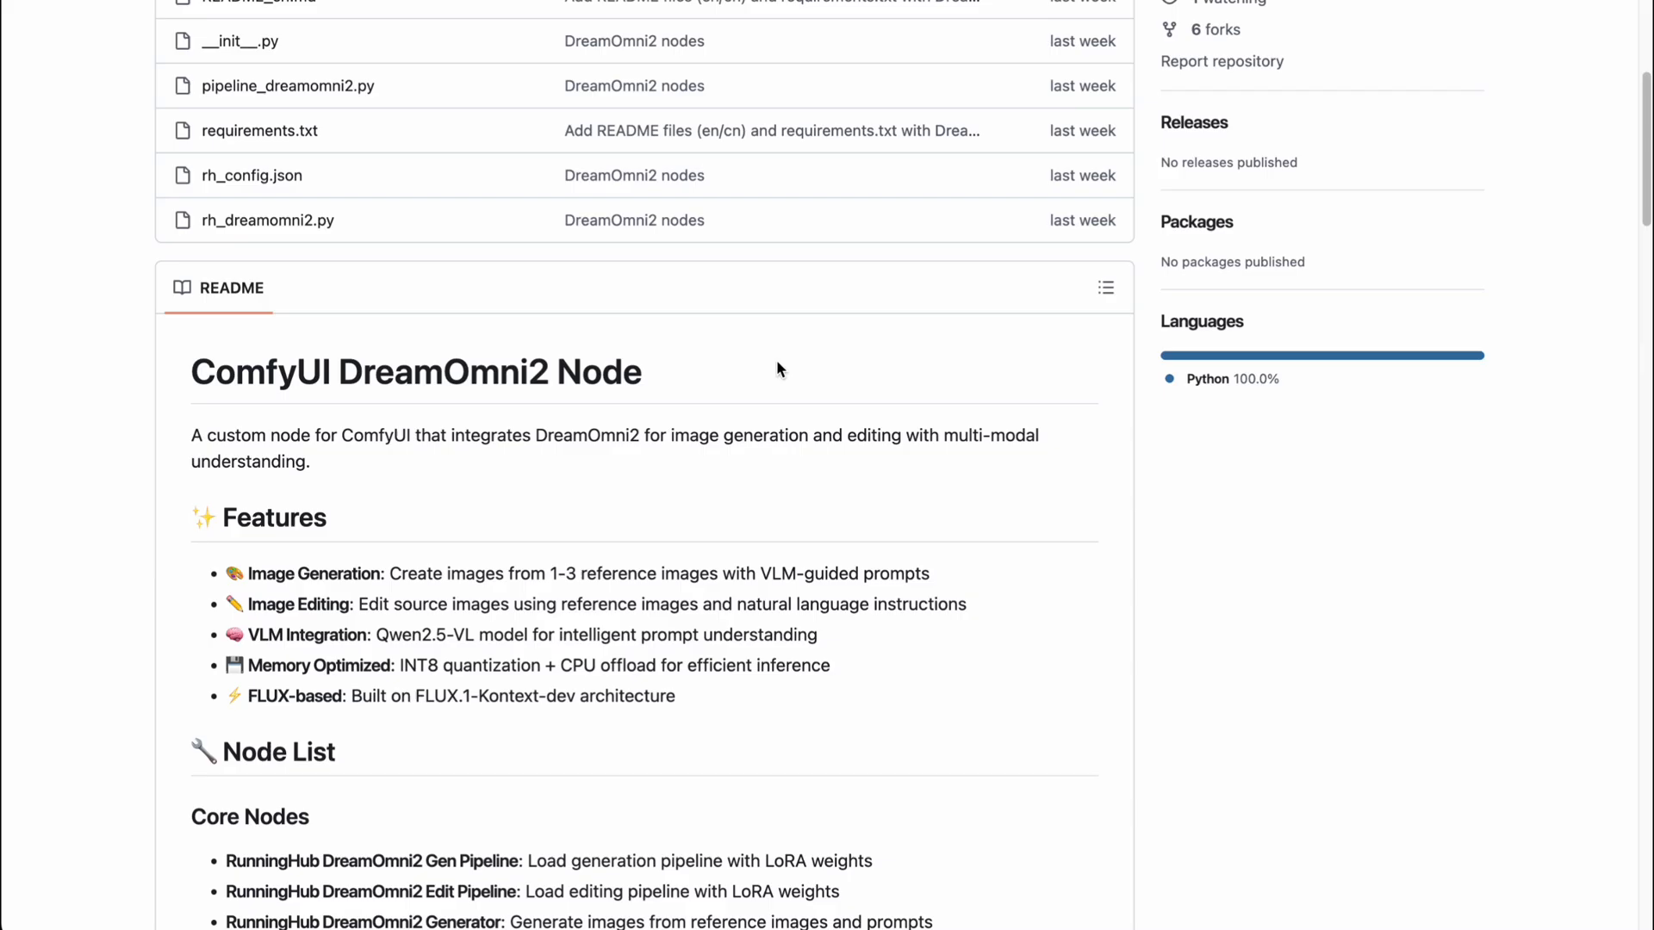
scroll("up", 3)
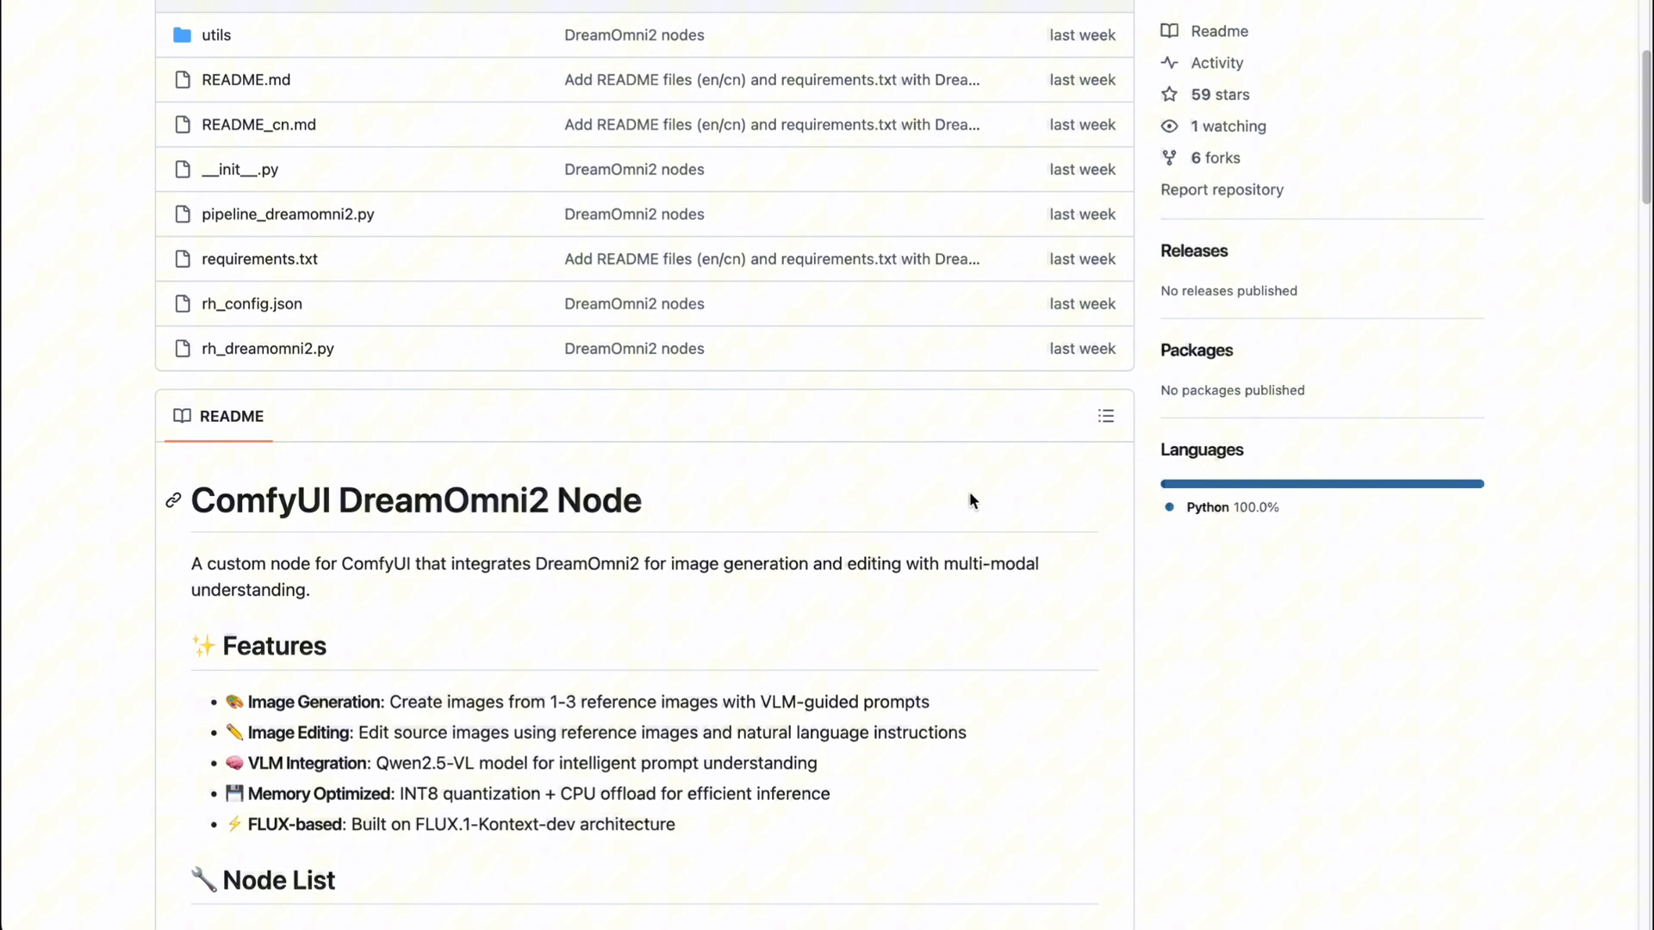
scroll("up", 3)
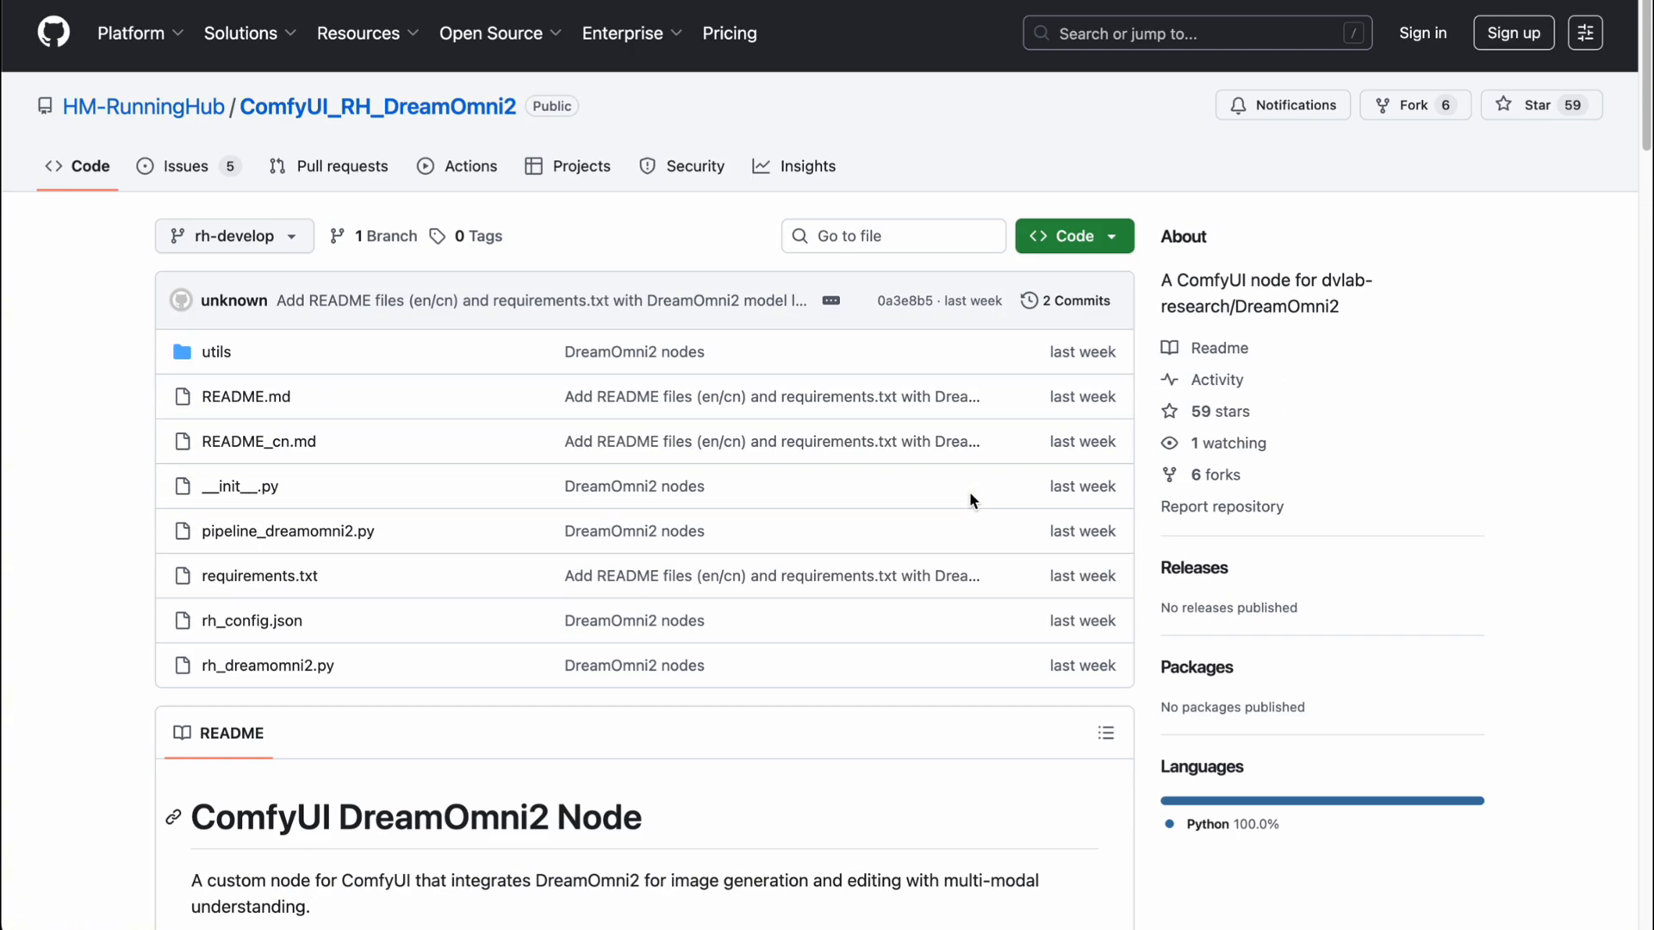
mouse_move(1158, 227)
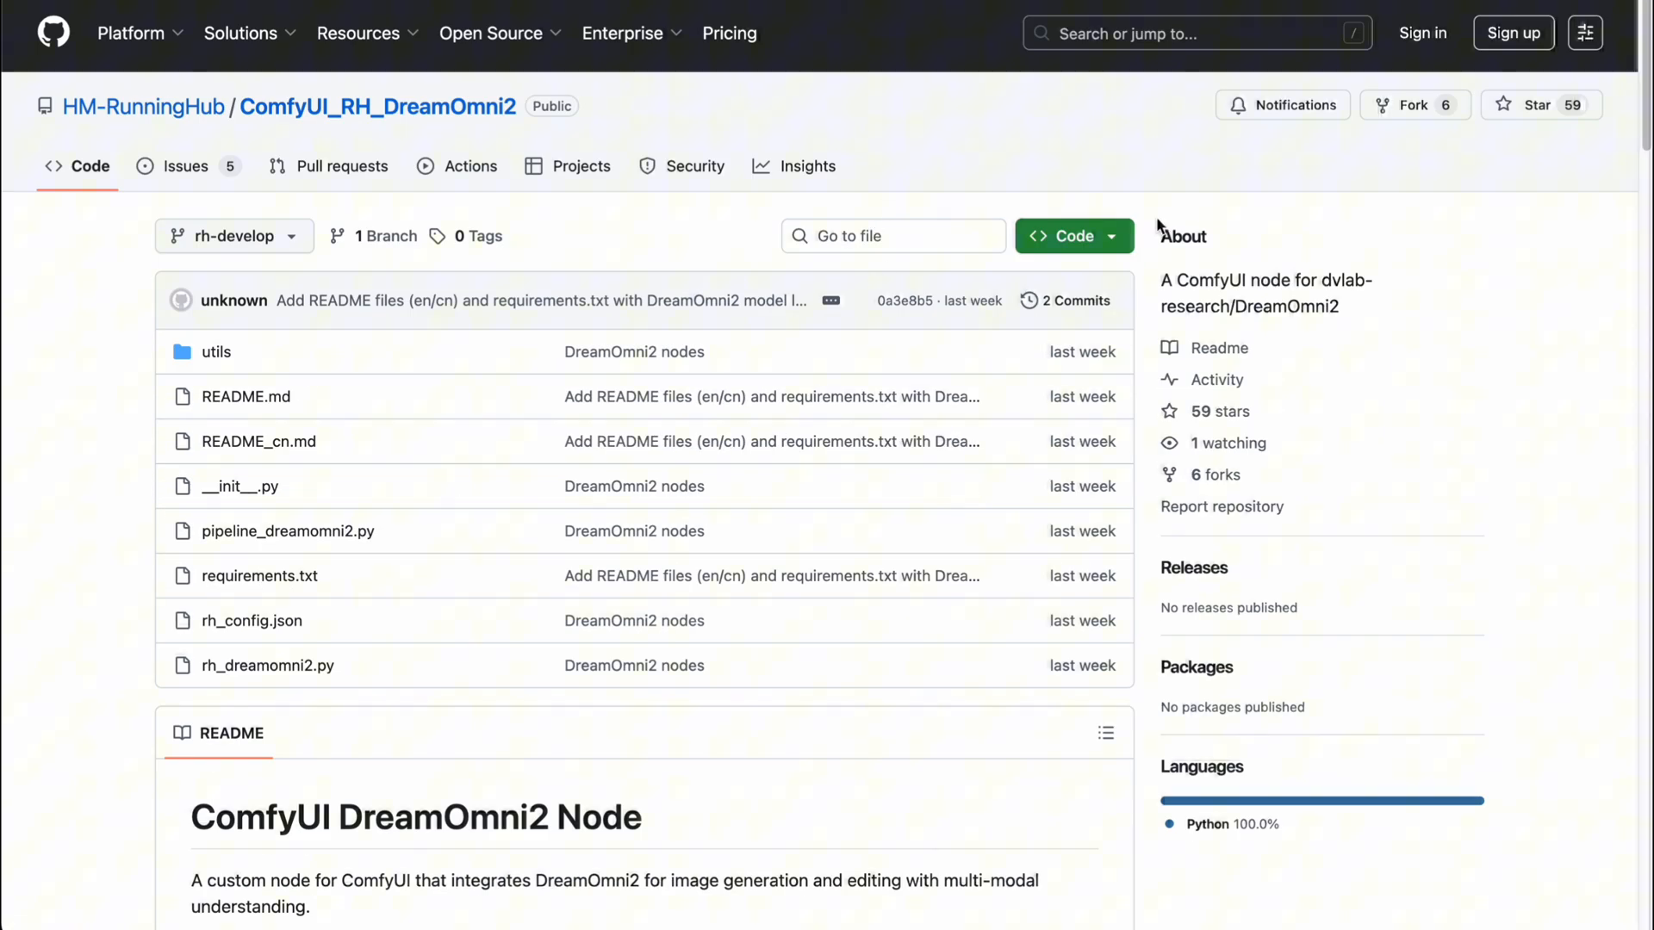
scroll("down", 3)
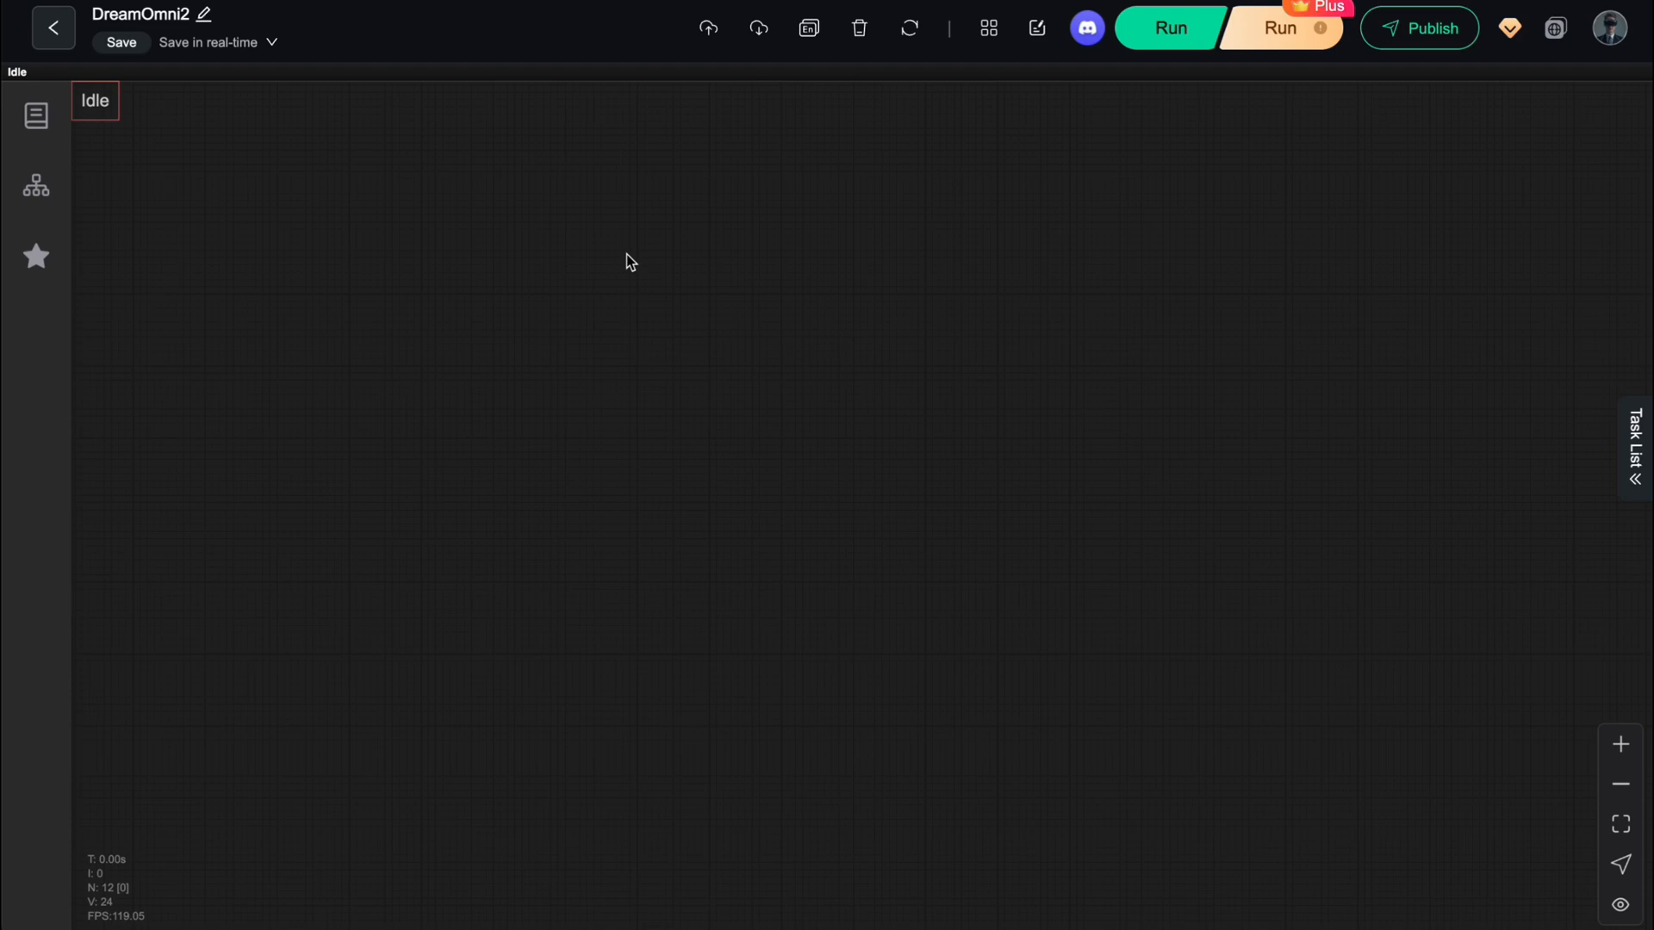
mouse_move(961, 333)
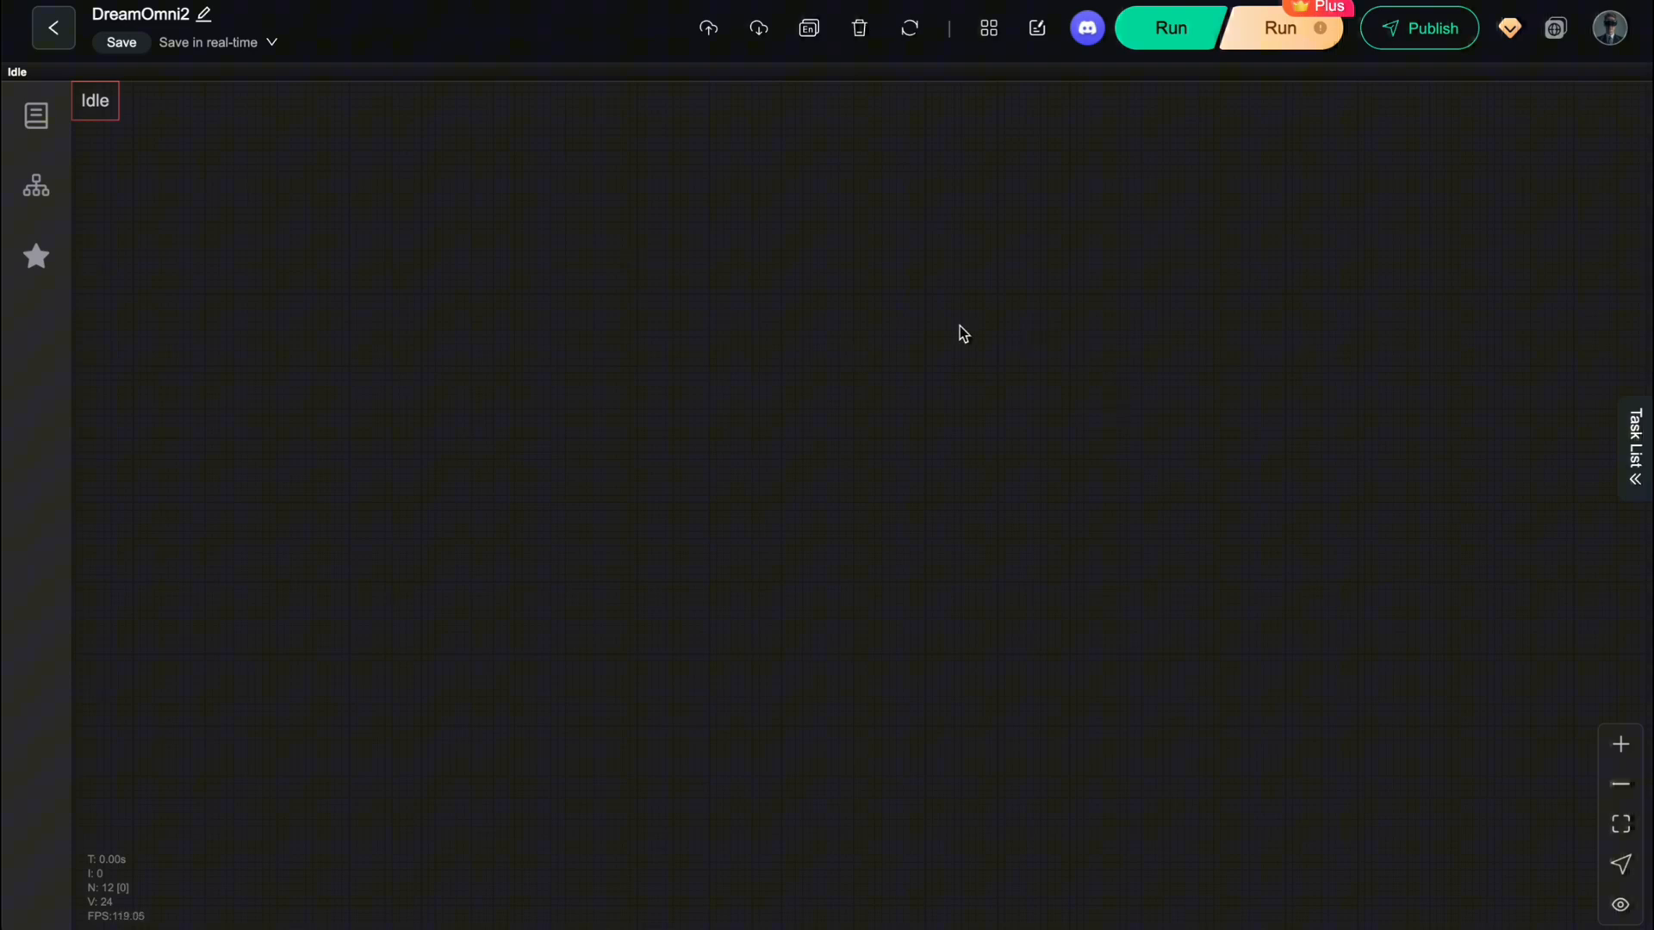
mouse_move(911, 353)
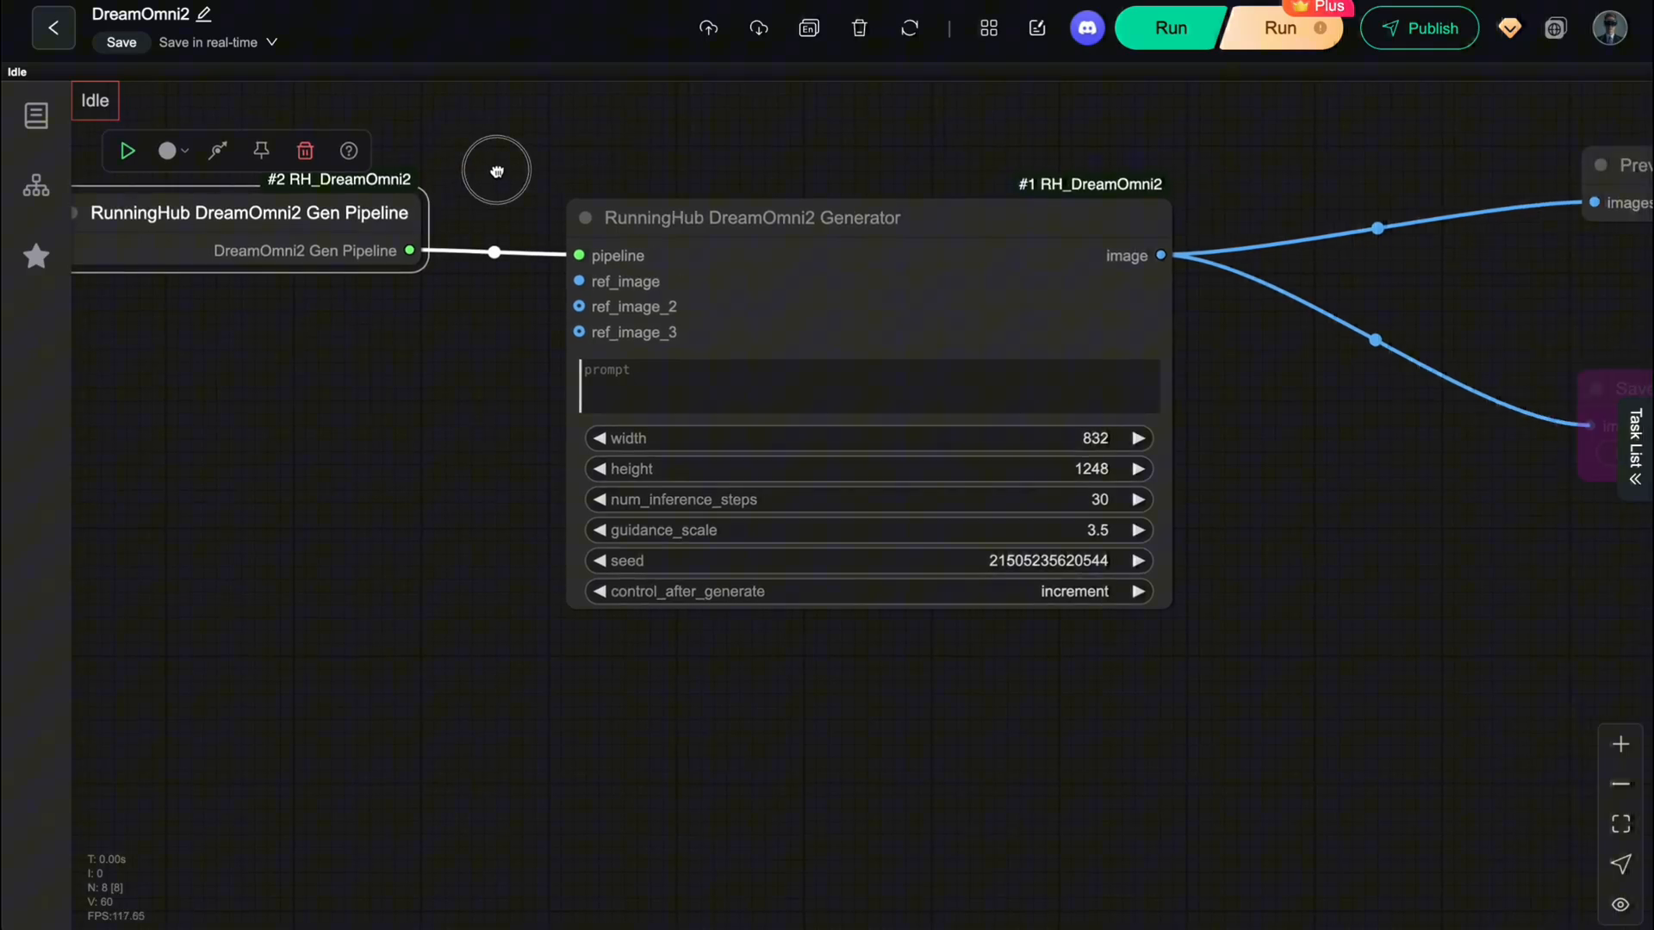
scroll("down", 3)
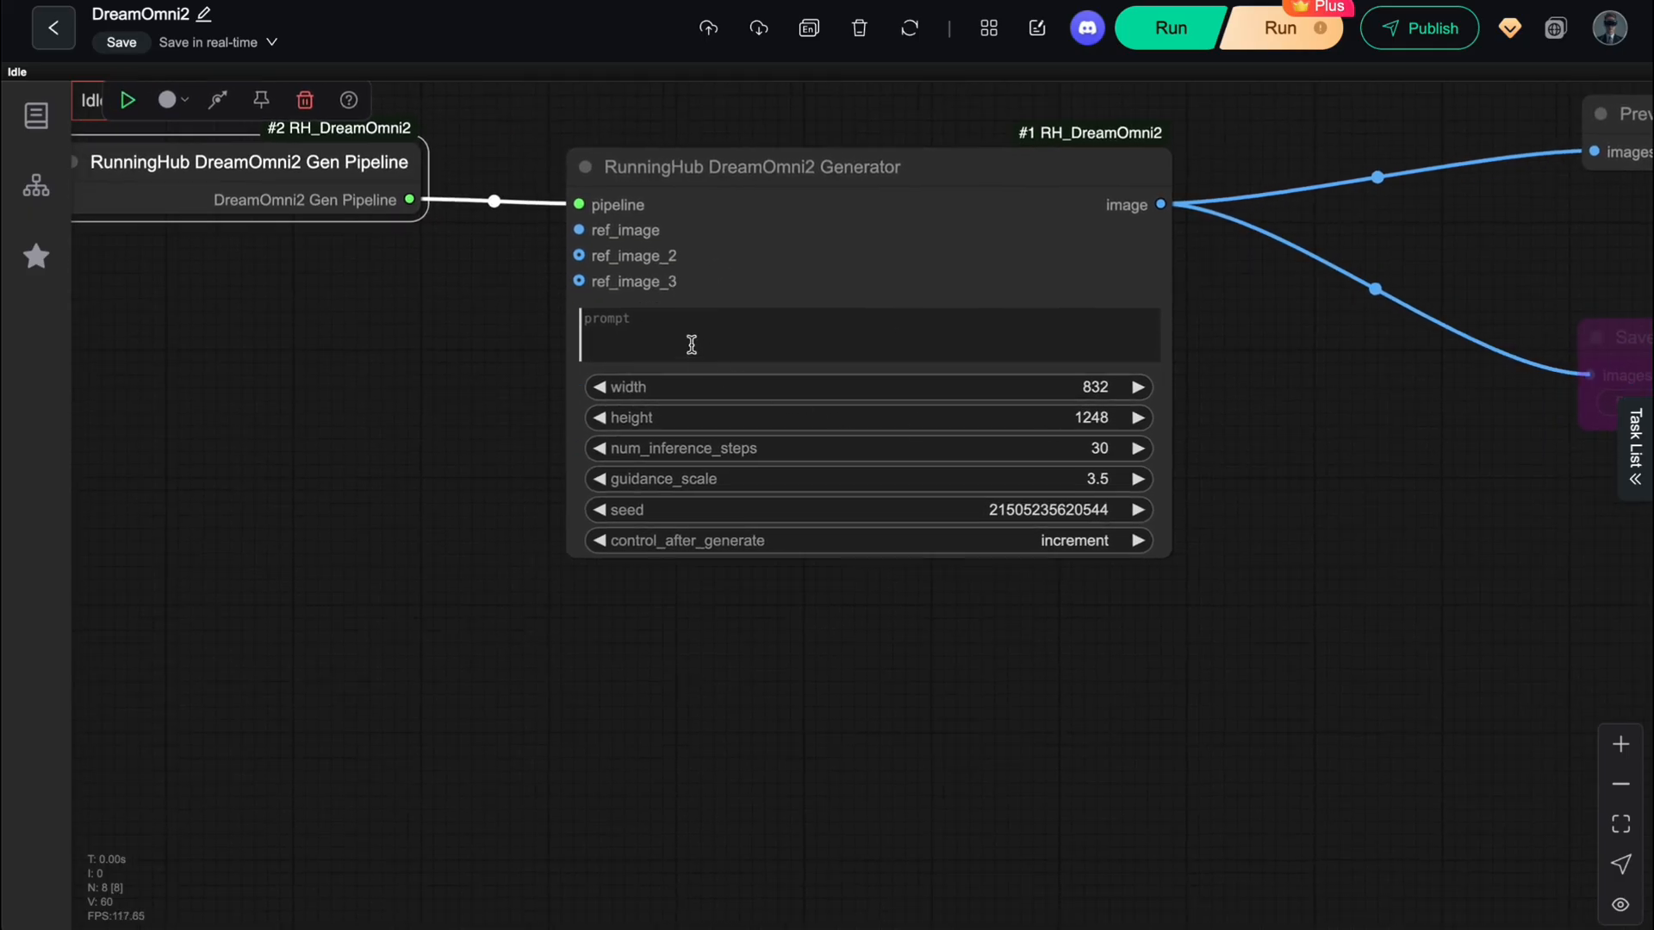
left_click(869, 336)
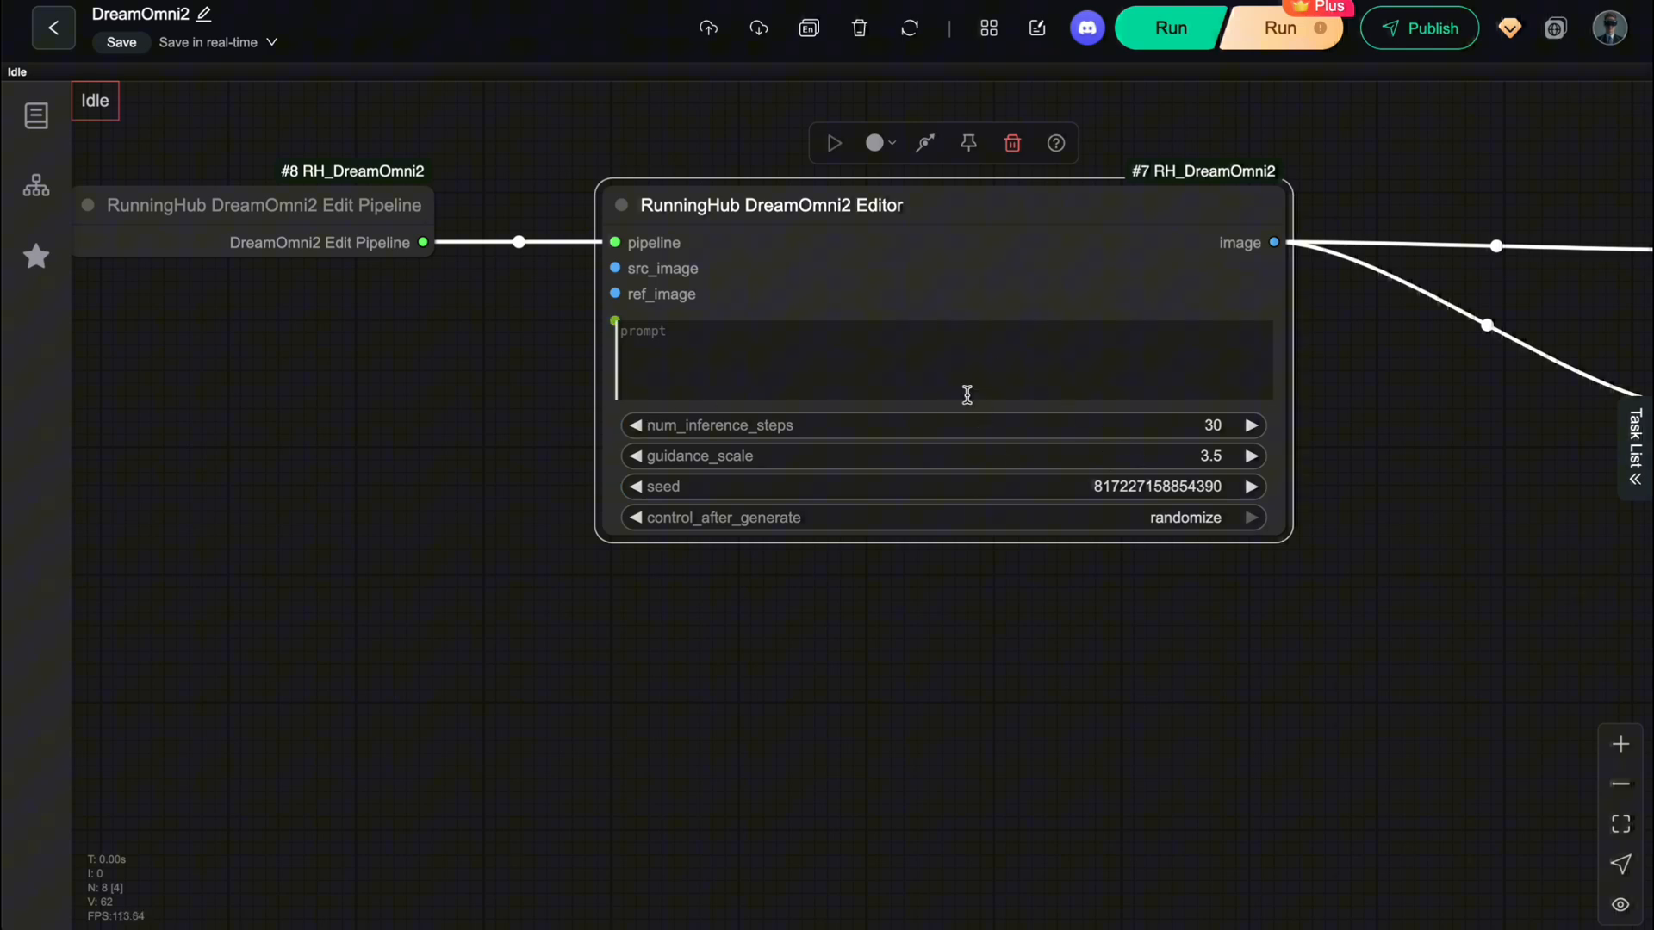
mouse_move(780, 385)
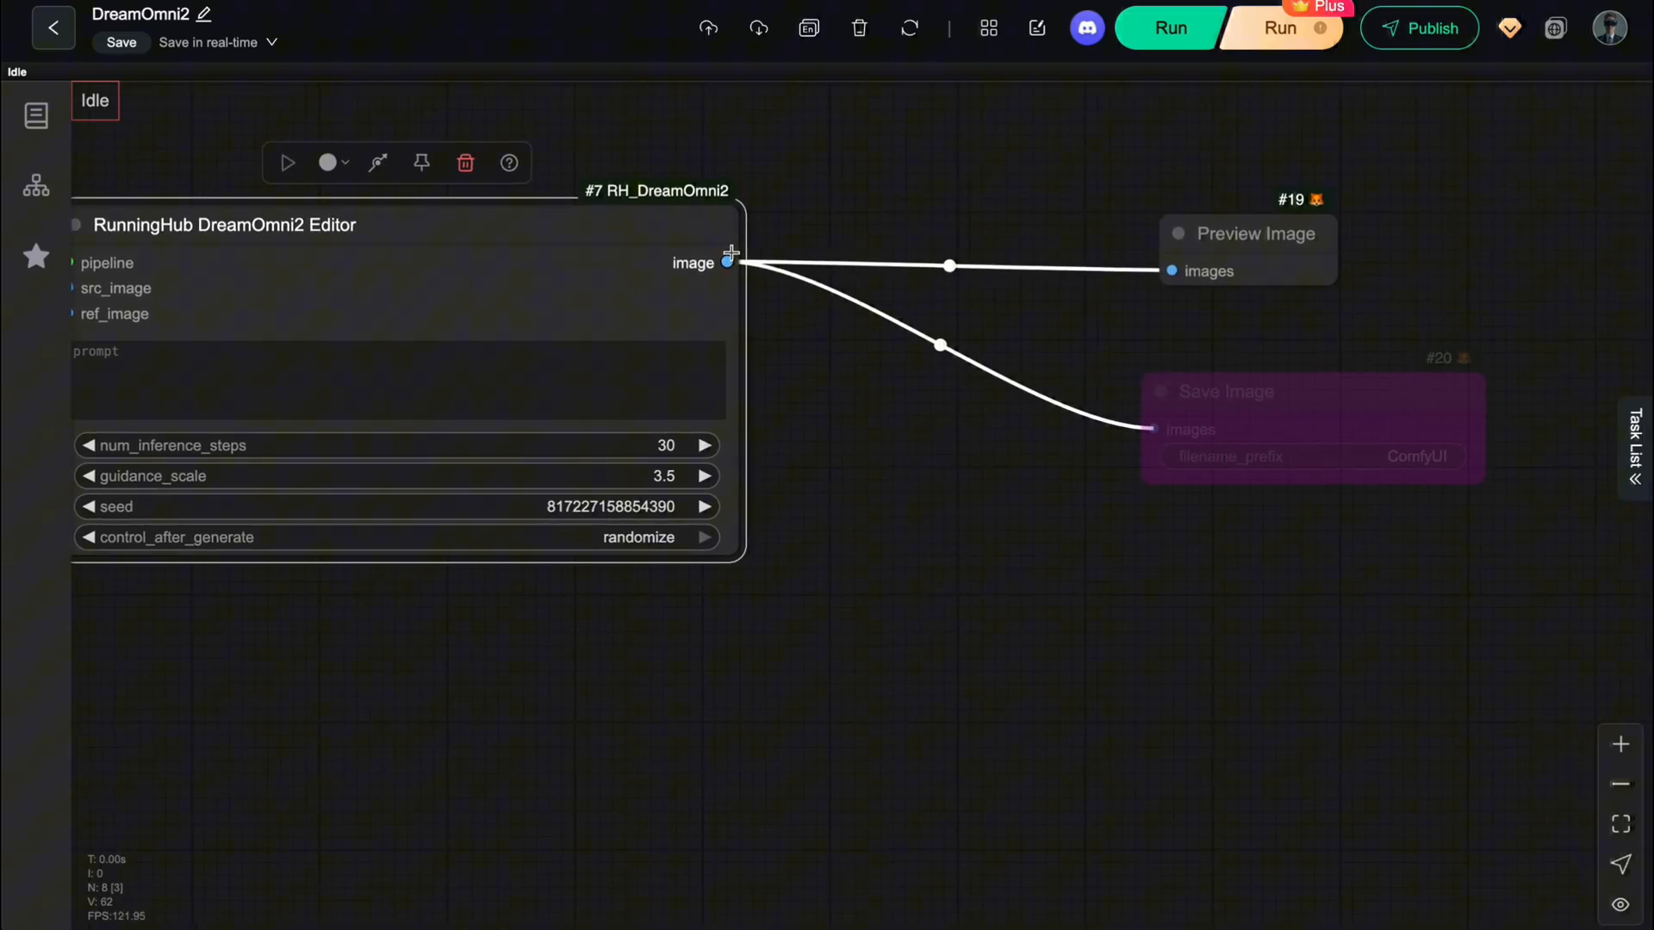
left_click(1311, 427)
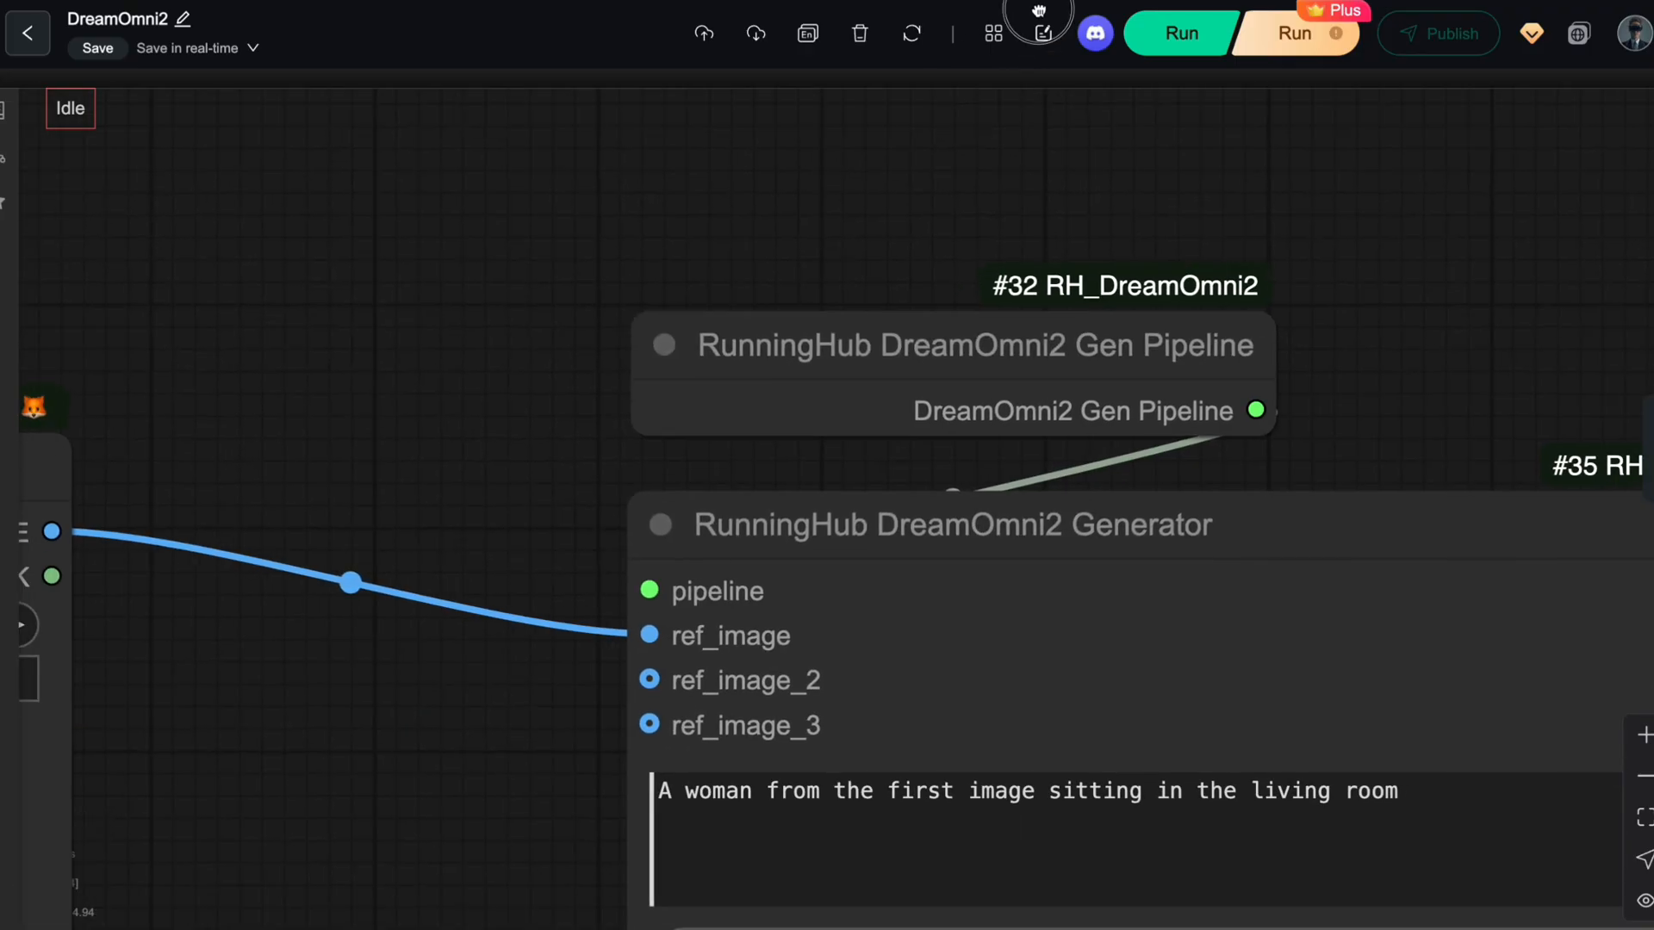
Step: Zoom out to show Load Image, DreamOmni2 Generator and Save Image, then select the prompt
scroll("down", 3)
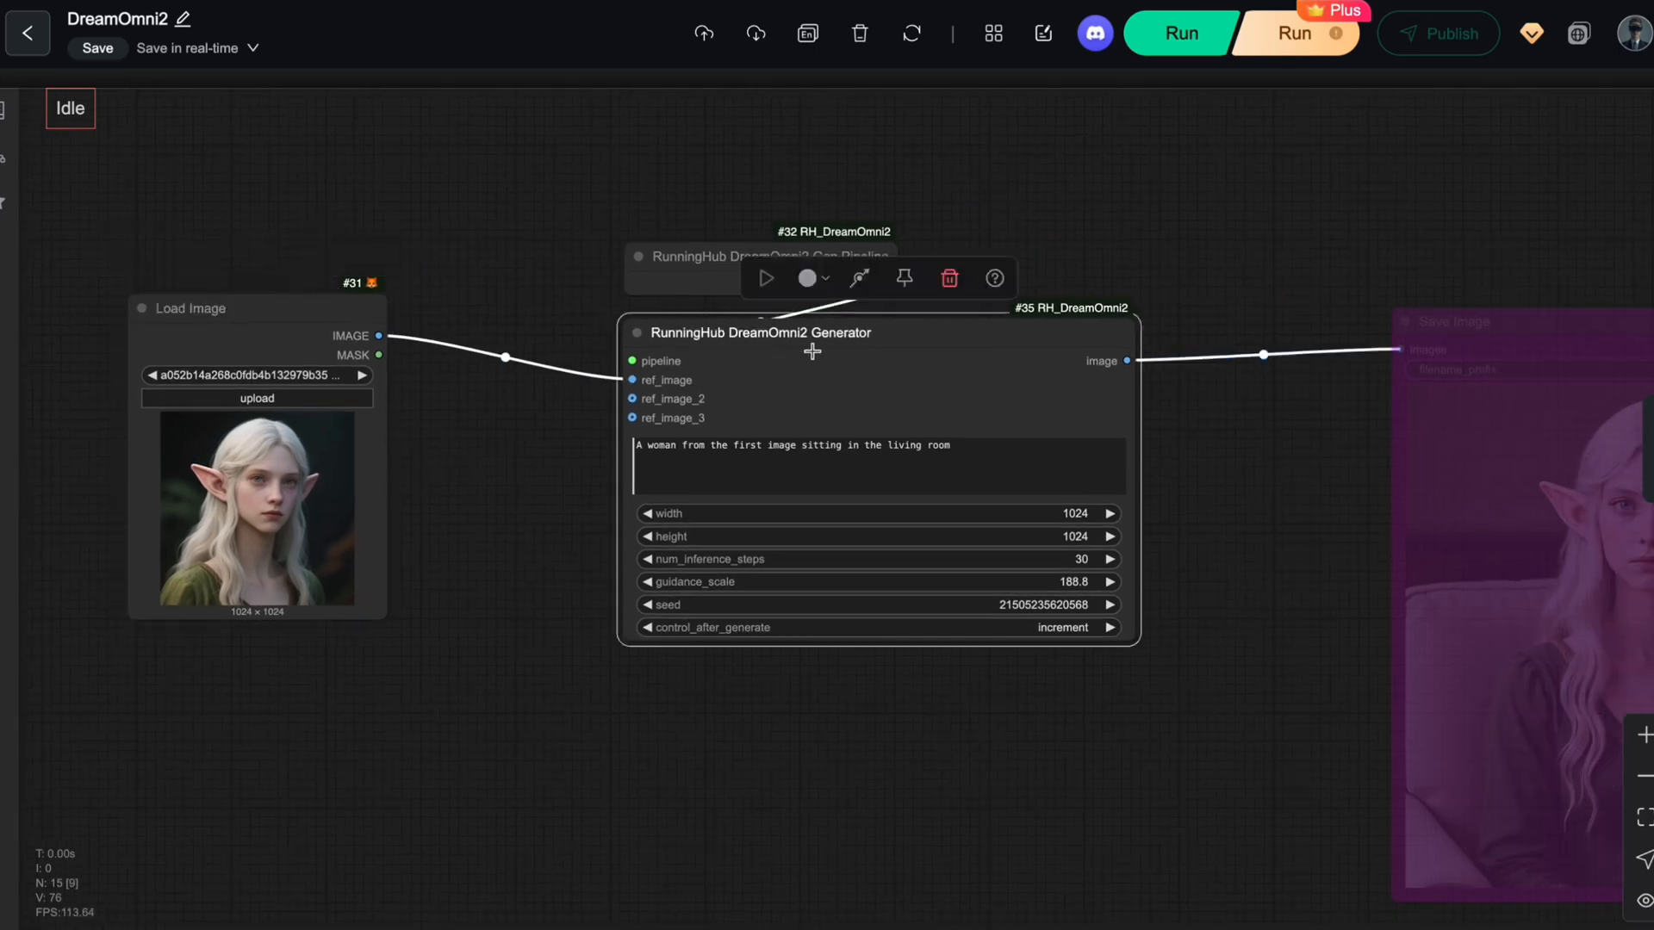
left_click(875, 466)
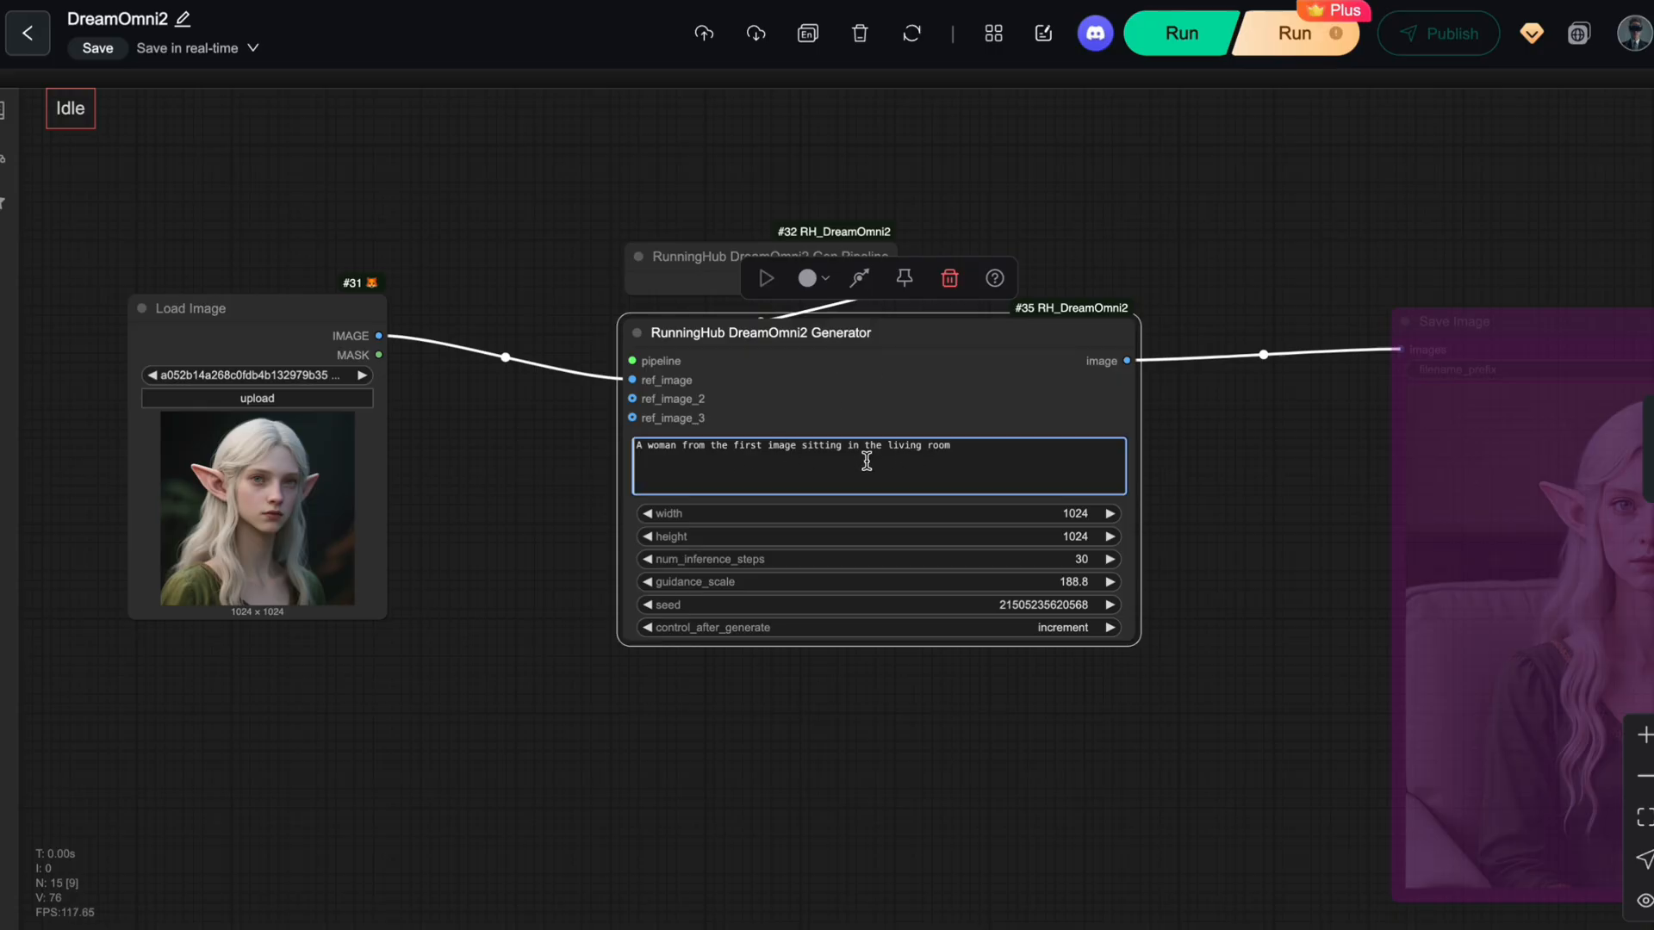
Step: Pan to the Save Image node showing the elf seated in an armchair
left_click(1188, 454)
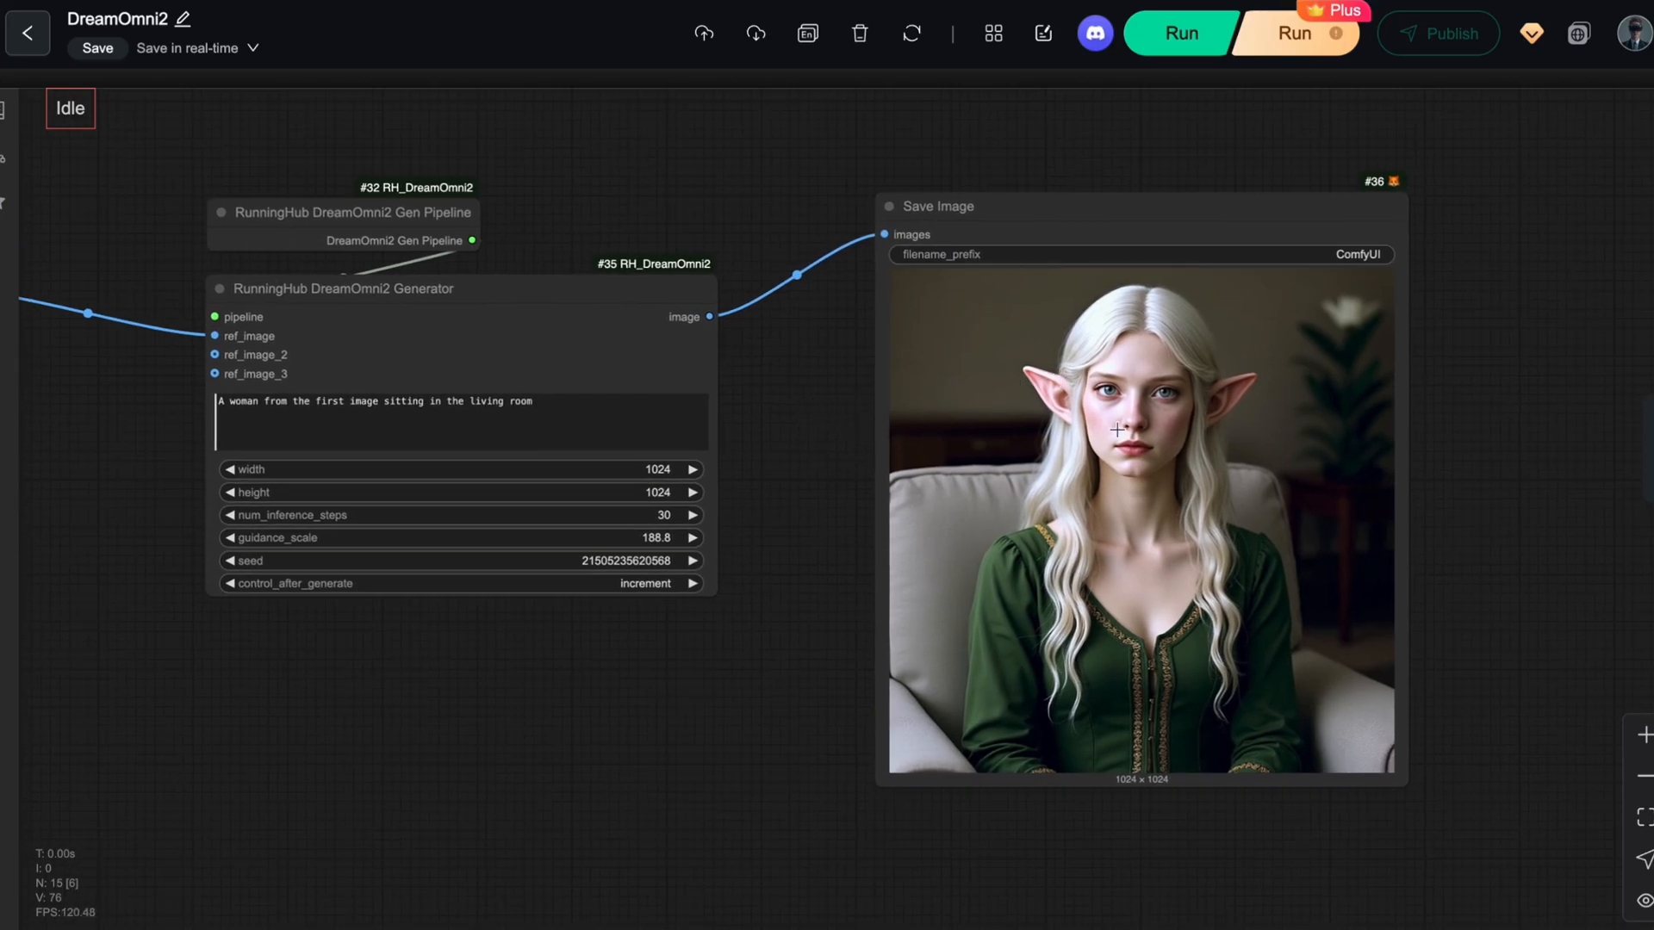
mouse_move(805, 464)
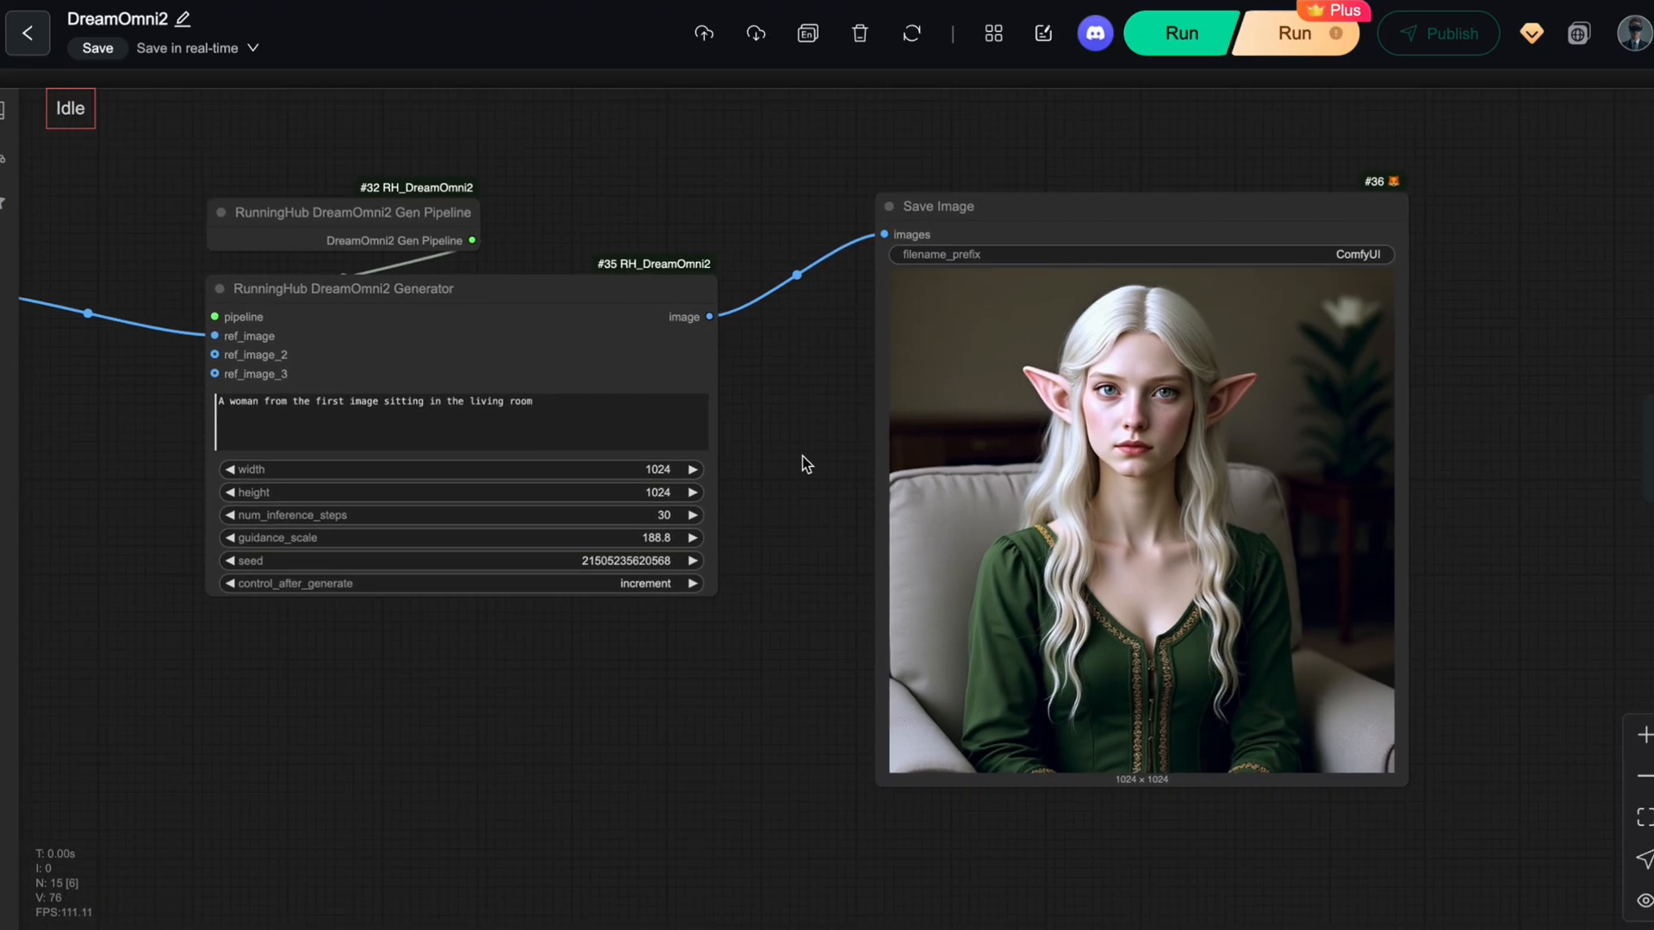
mouse_move(1269, 728)
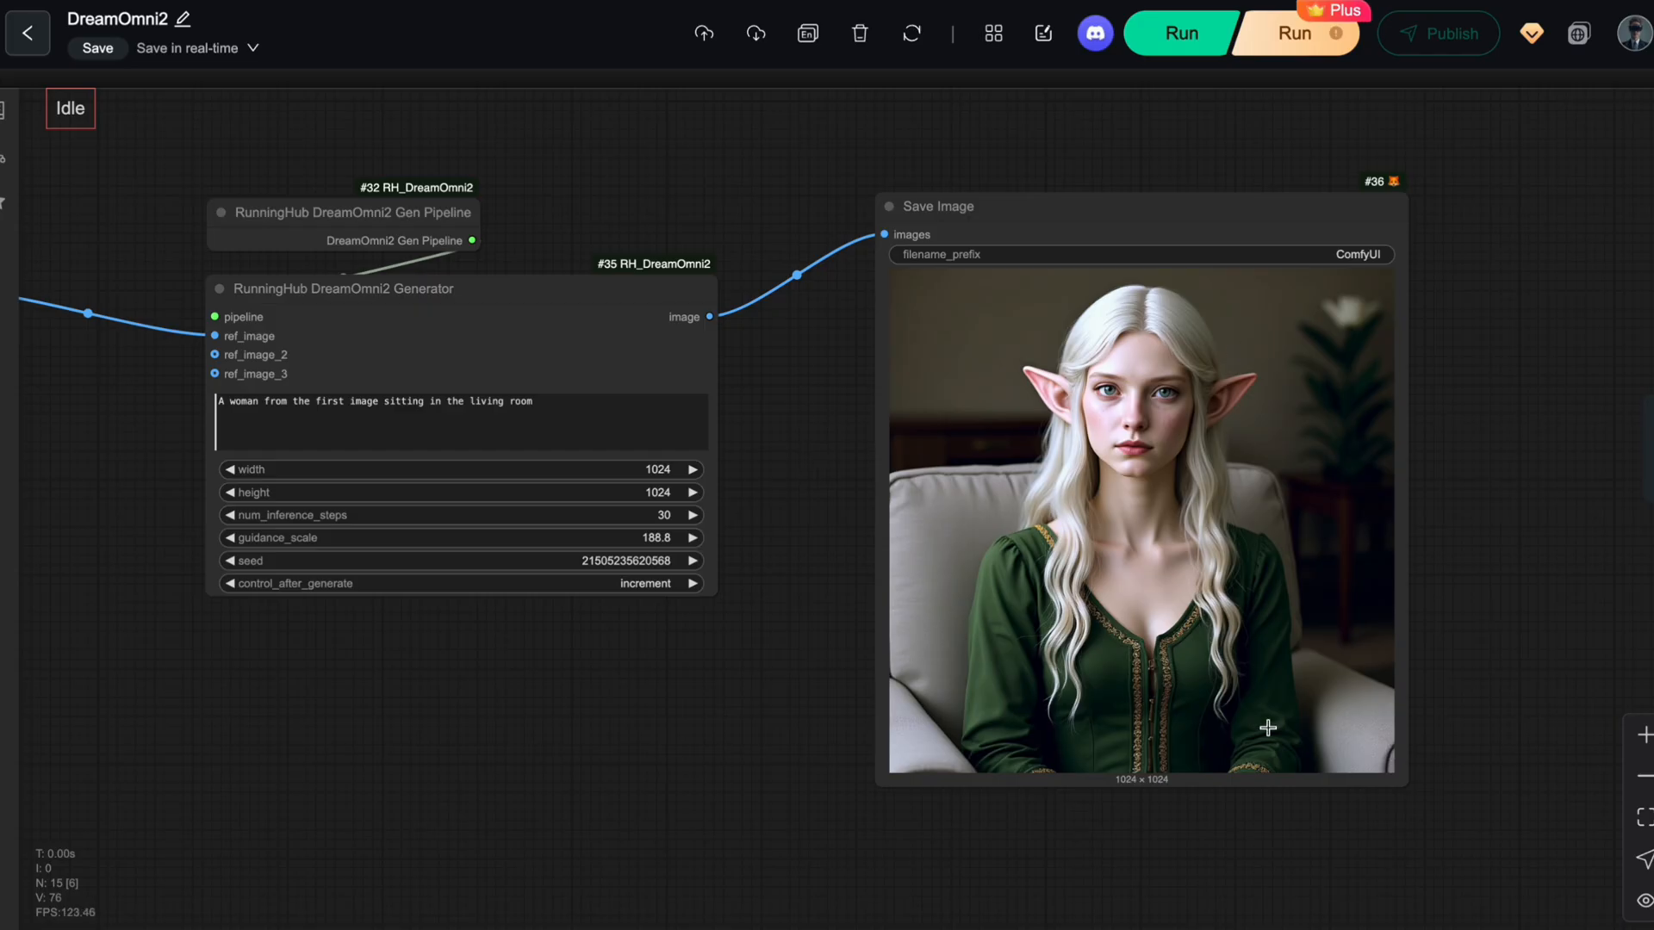
mouse_move(996, 400)
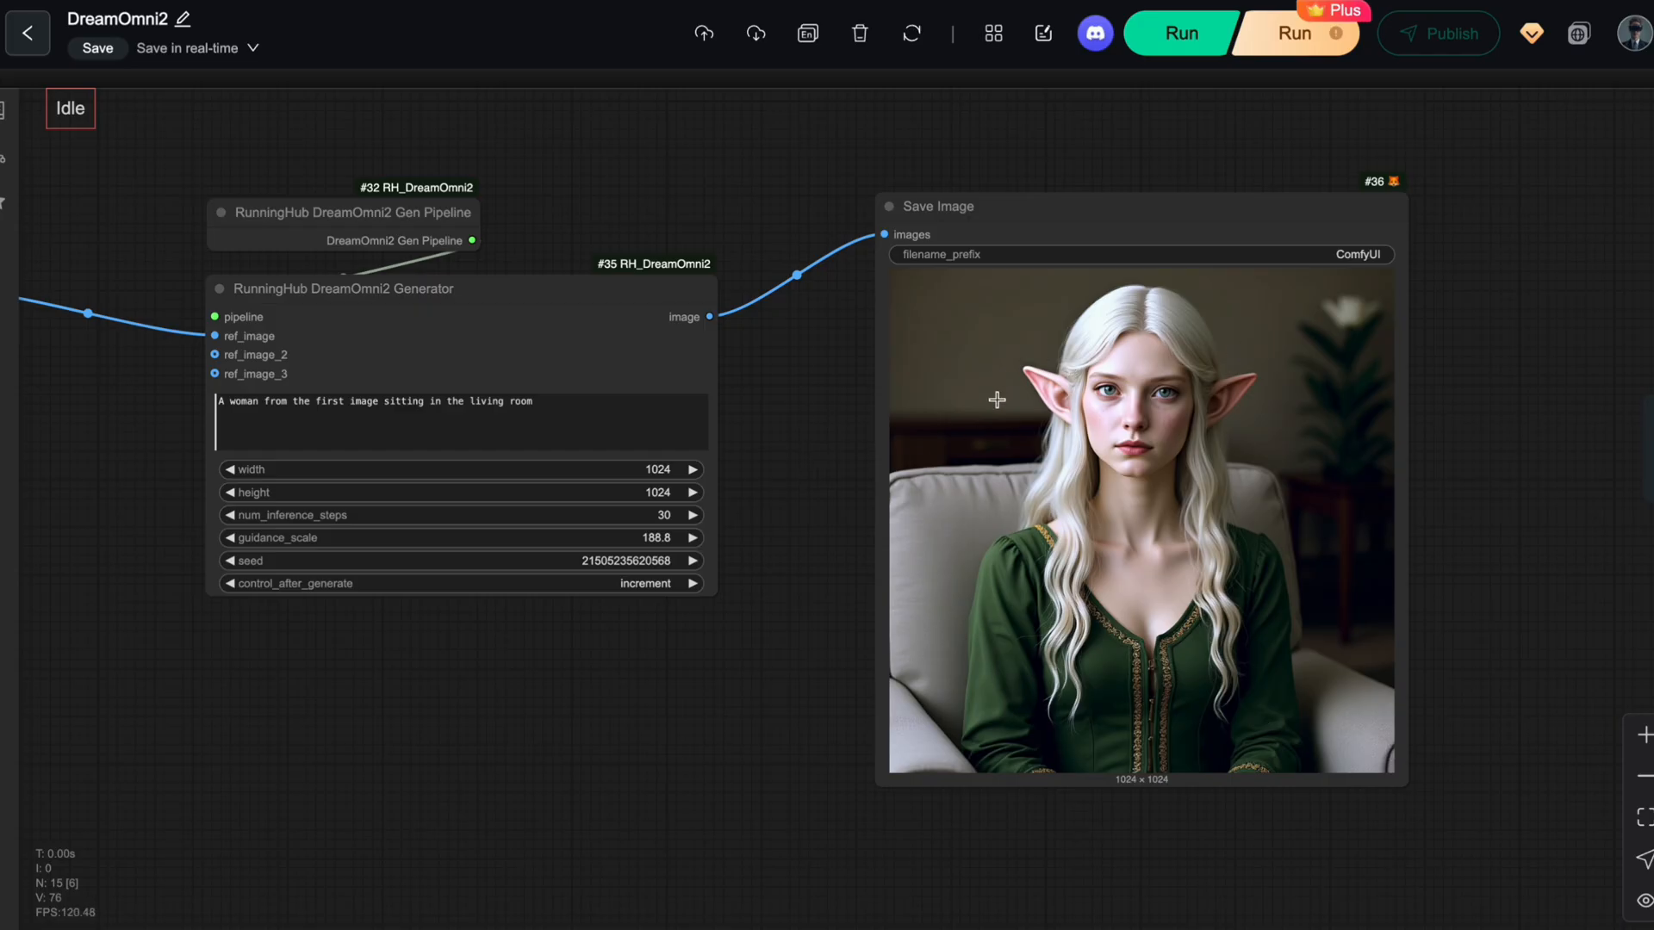
mouse_move(997, 522)
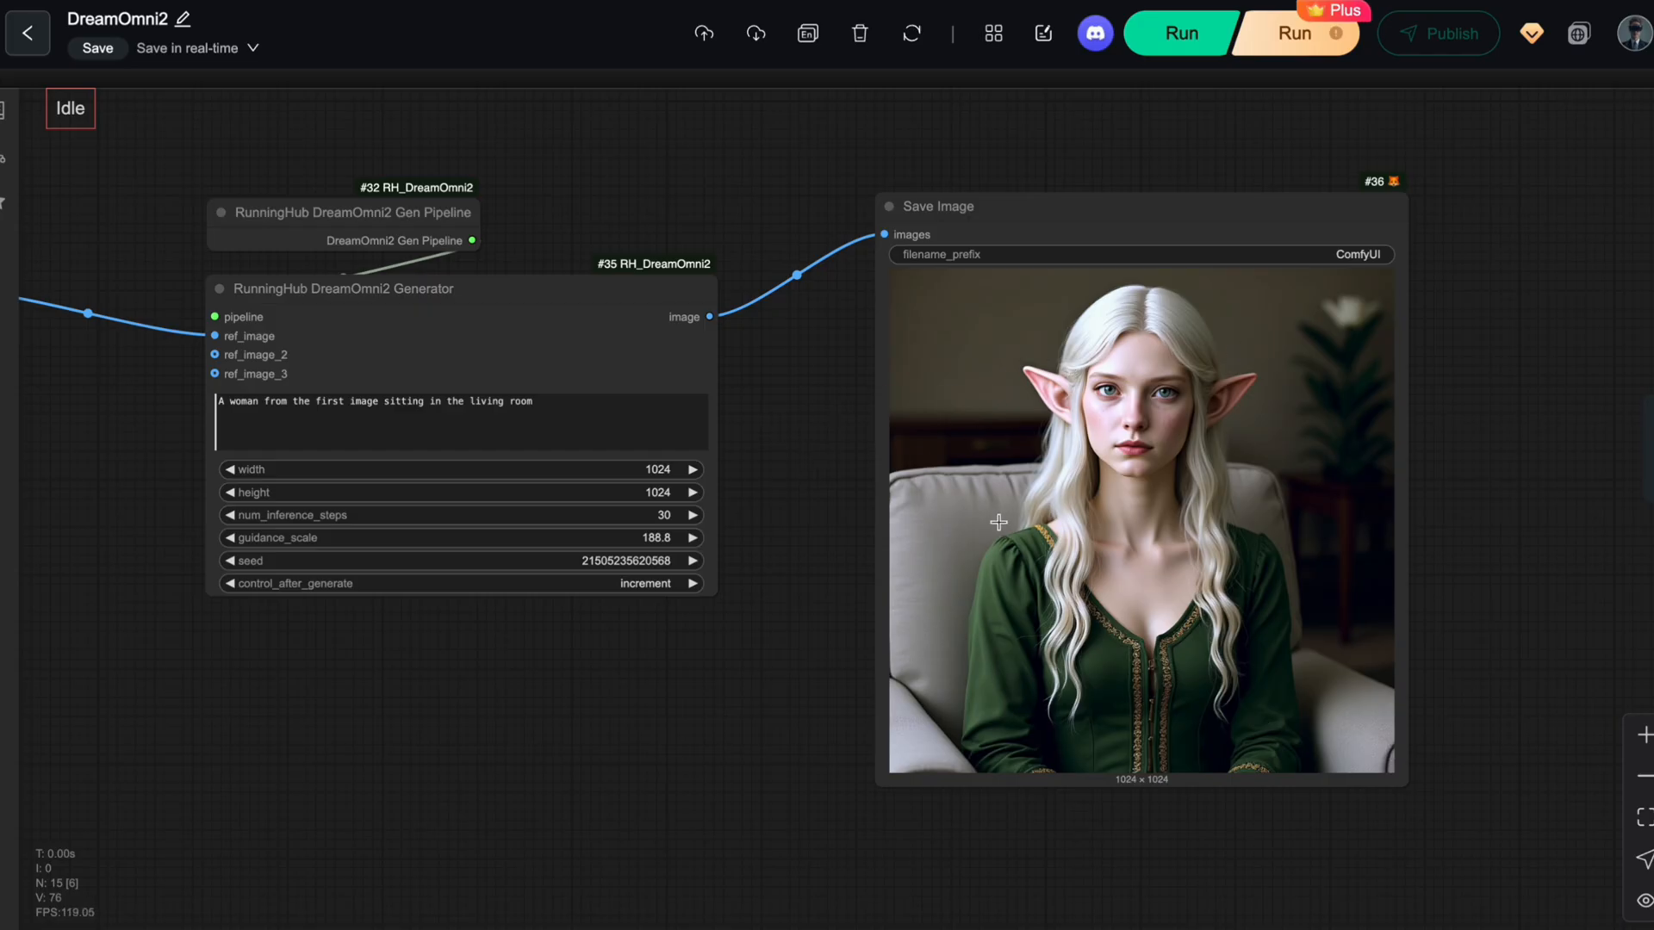
mouse_move(851, 492)
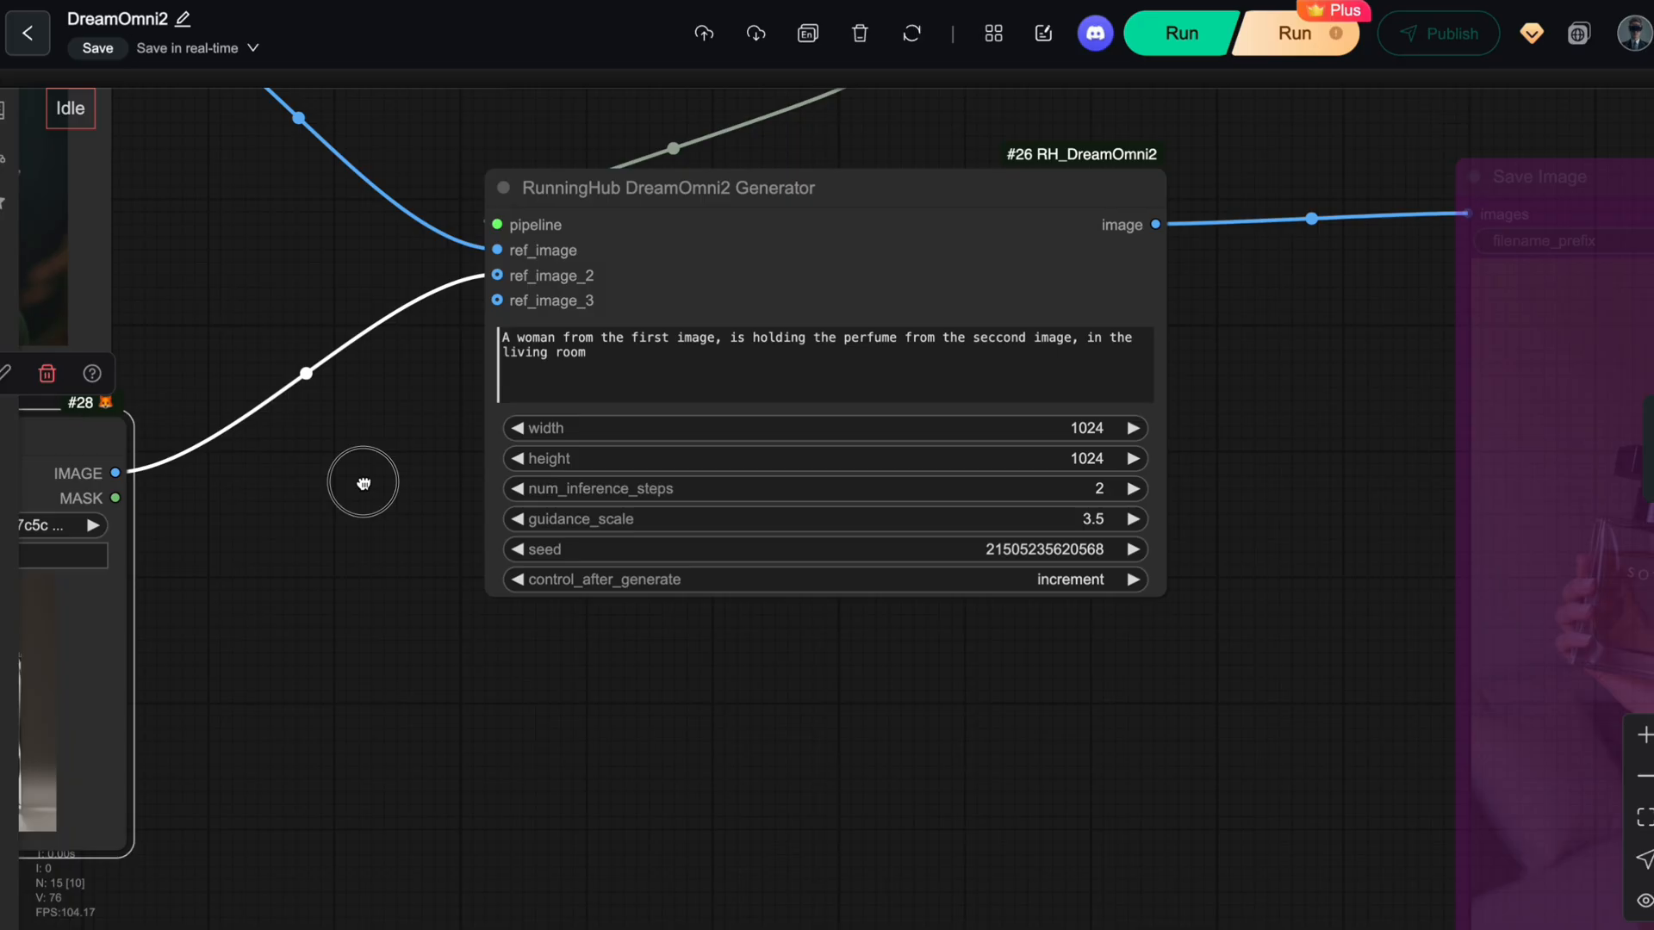
Step: Pan to Generator #26 and Save Image #37 showing the elf holding the SOTAI perfume
left_click(826, 366)
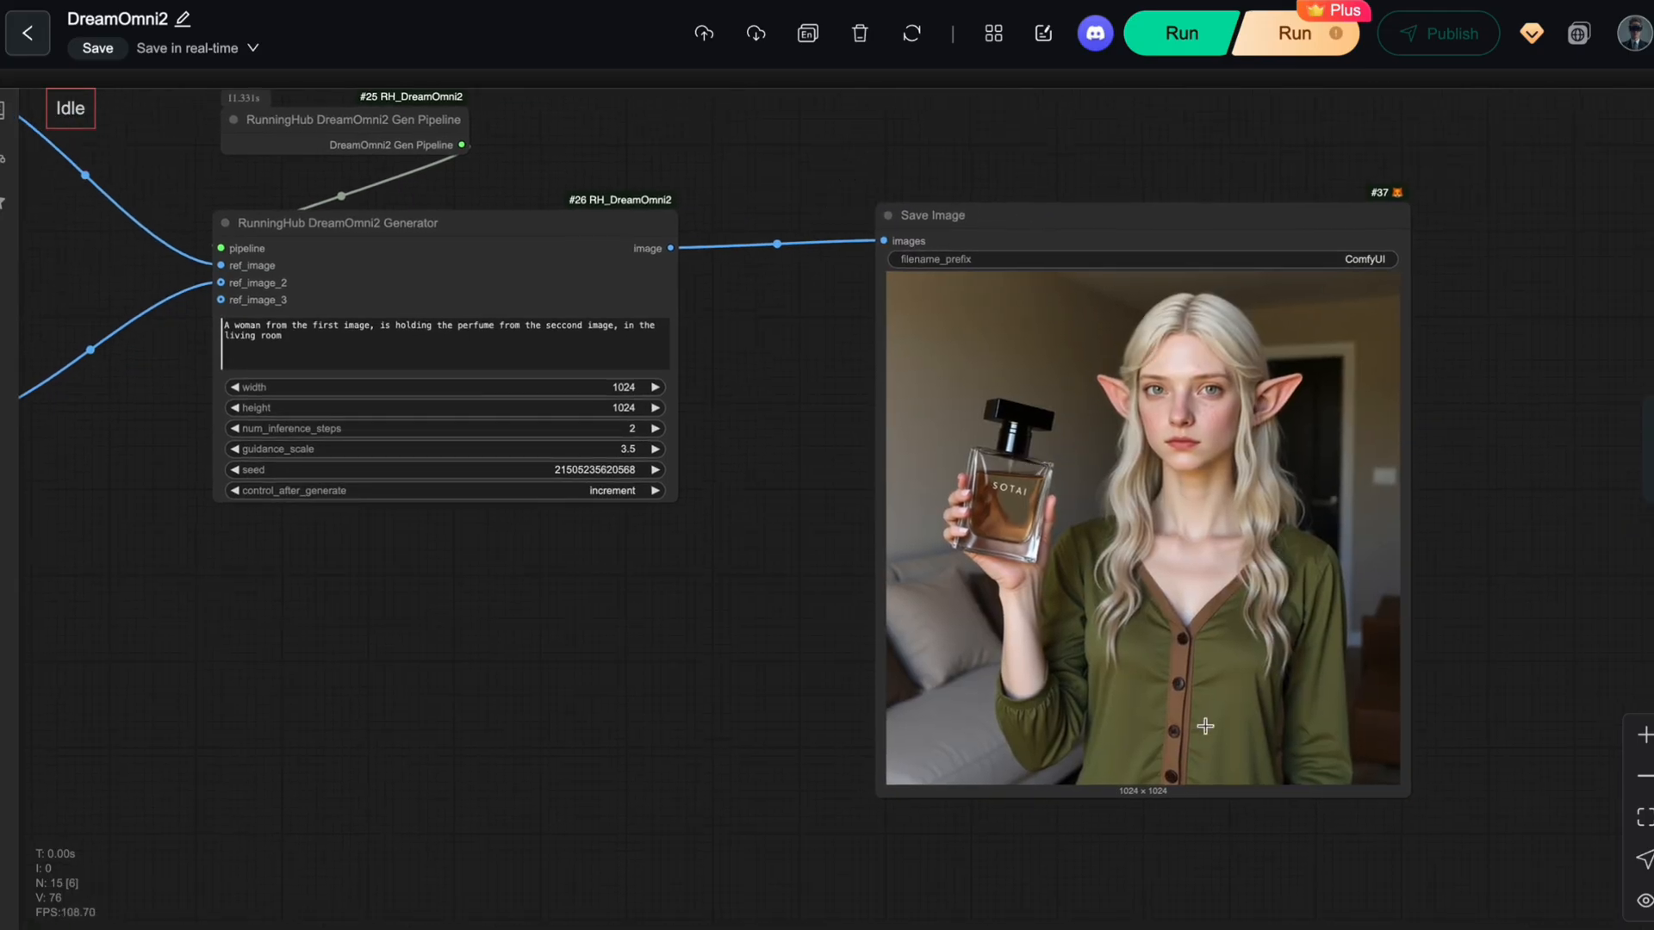
mouse_move(1031, 405)
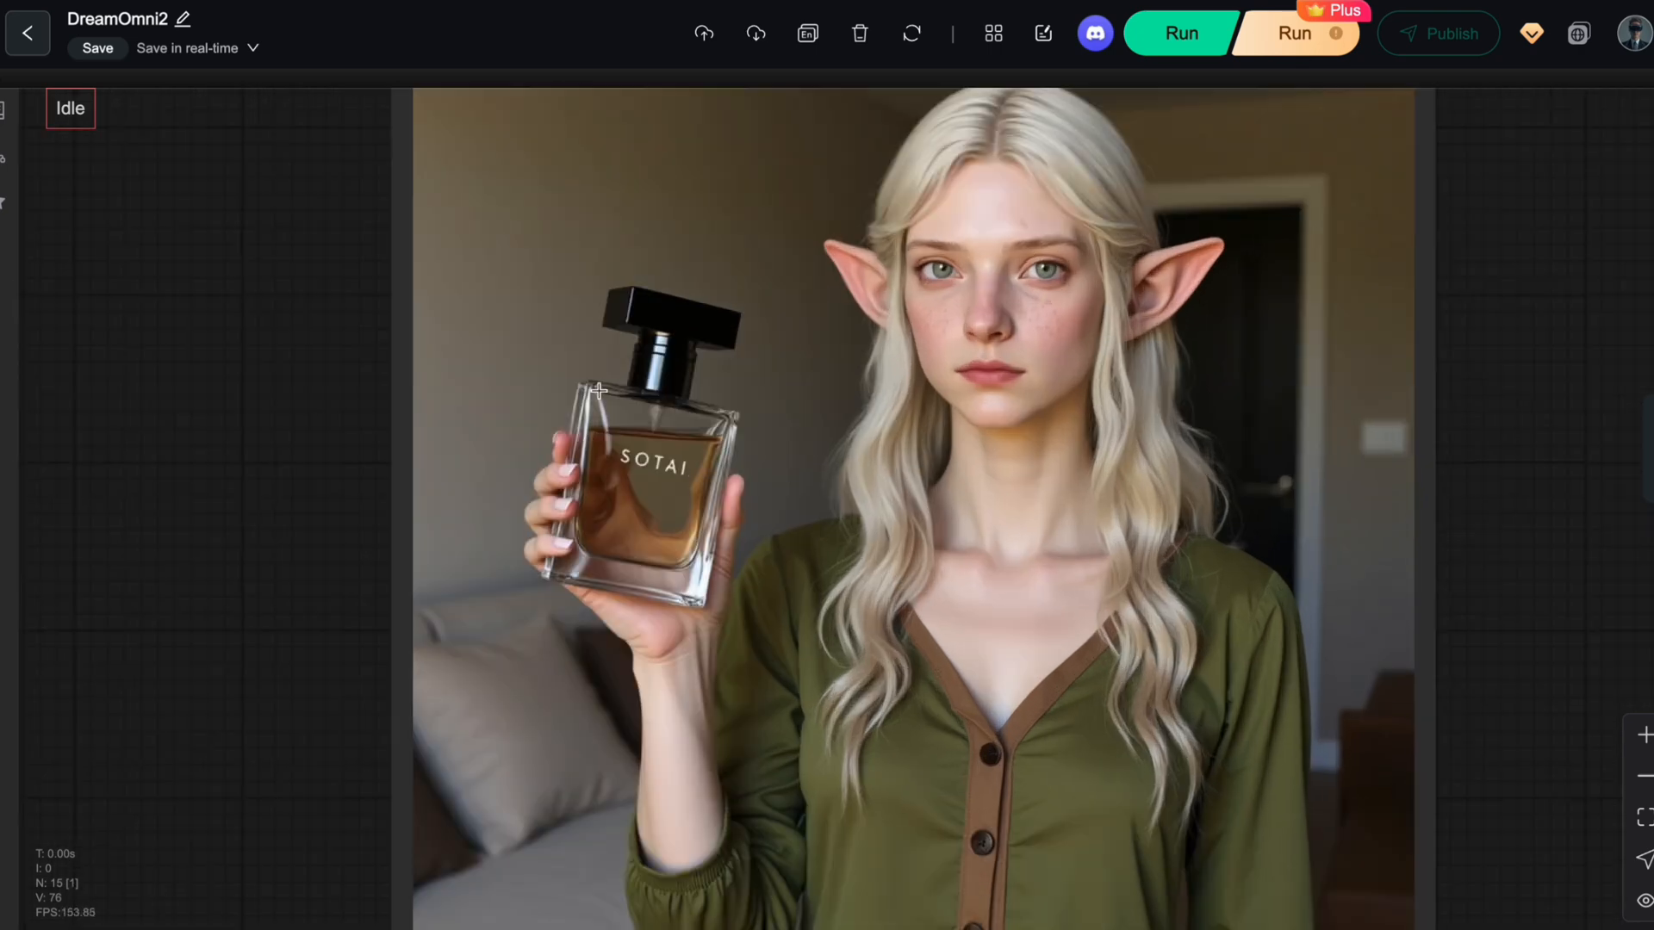
mouse_move(739, 380)
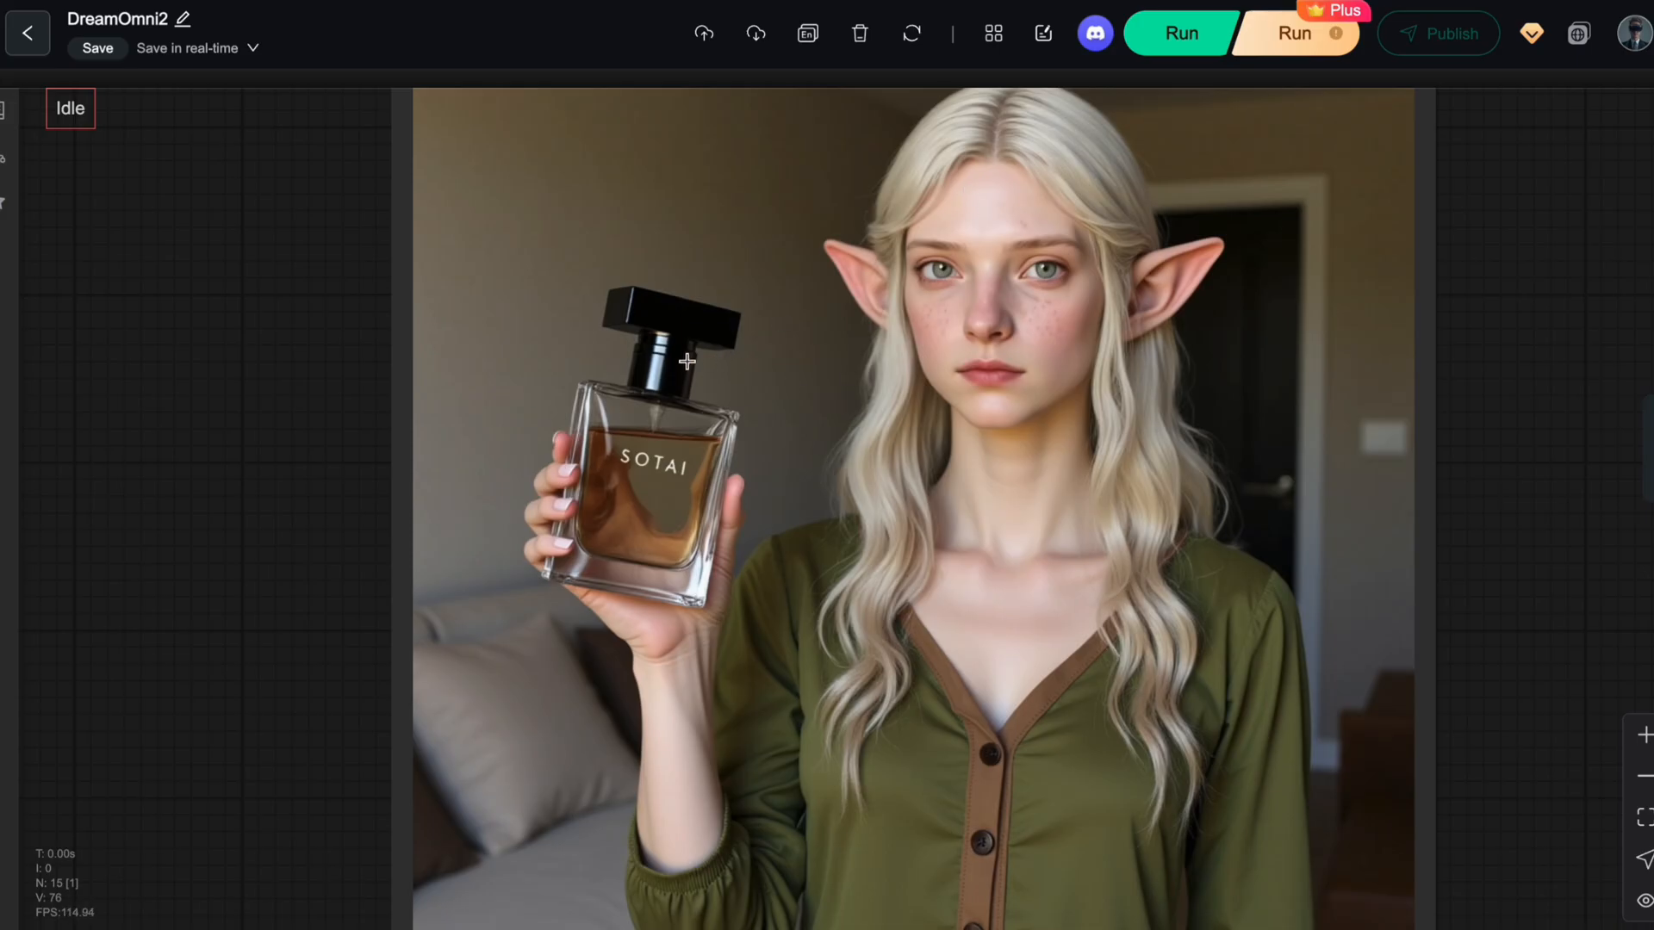
mouse_move(1051, 460)
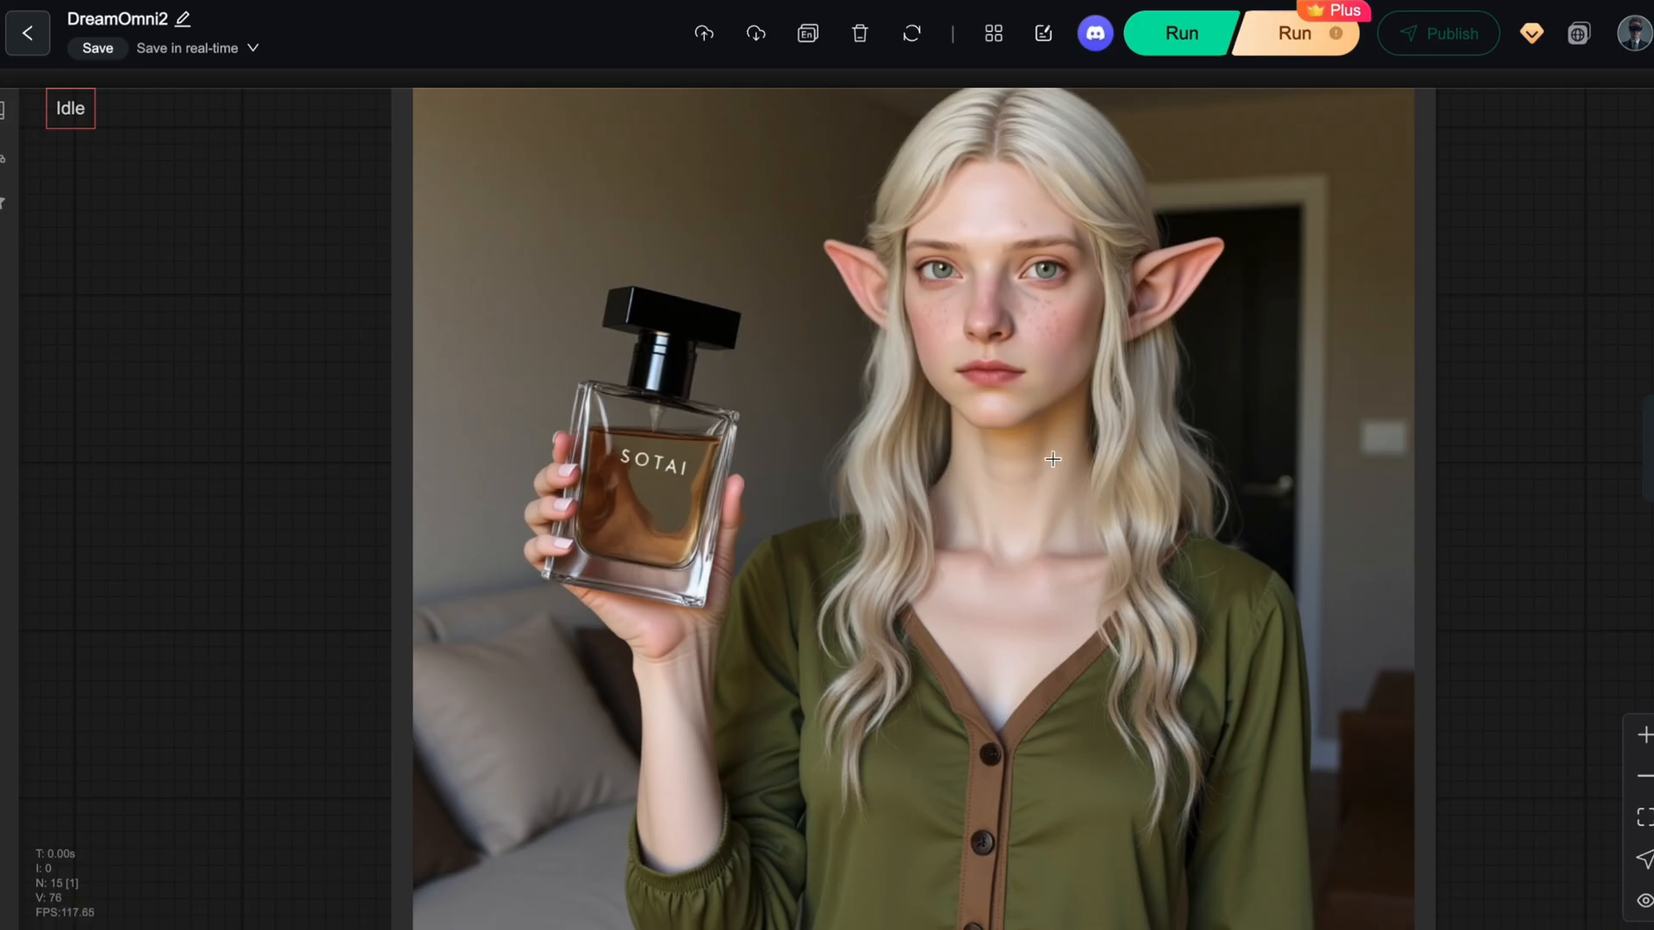
mouse_move(644, 408)
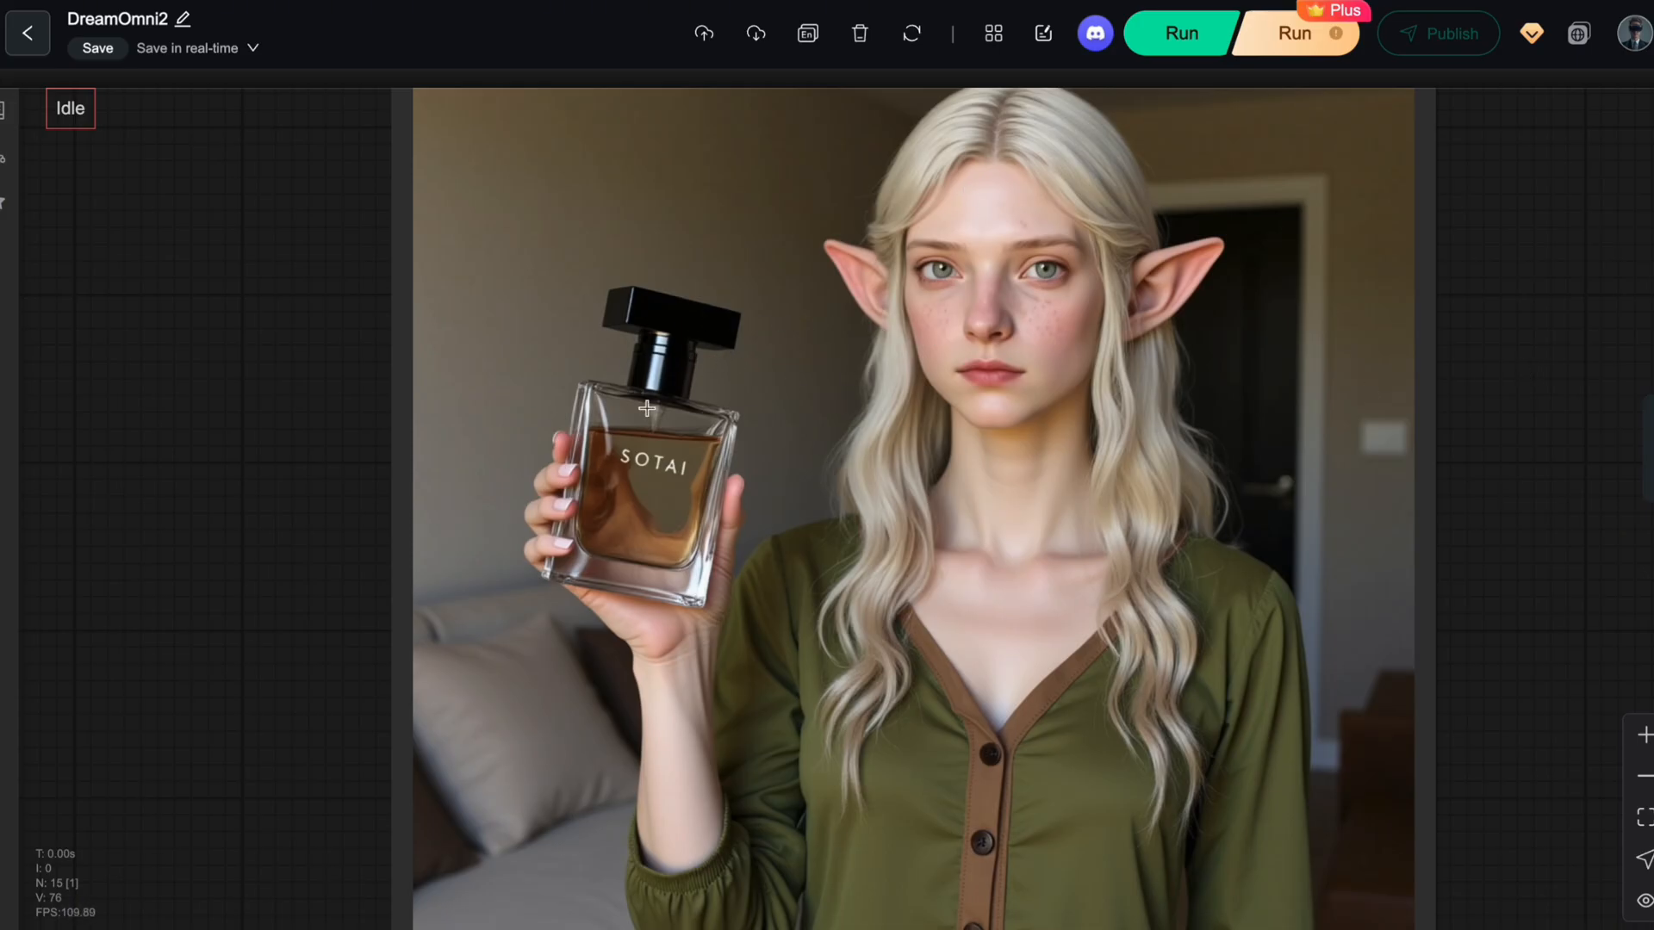
mouse_move(682, 419)
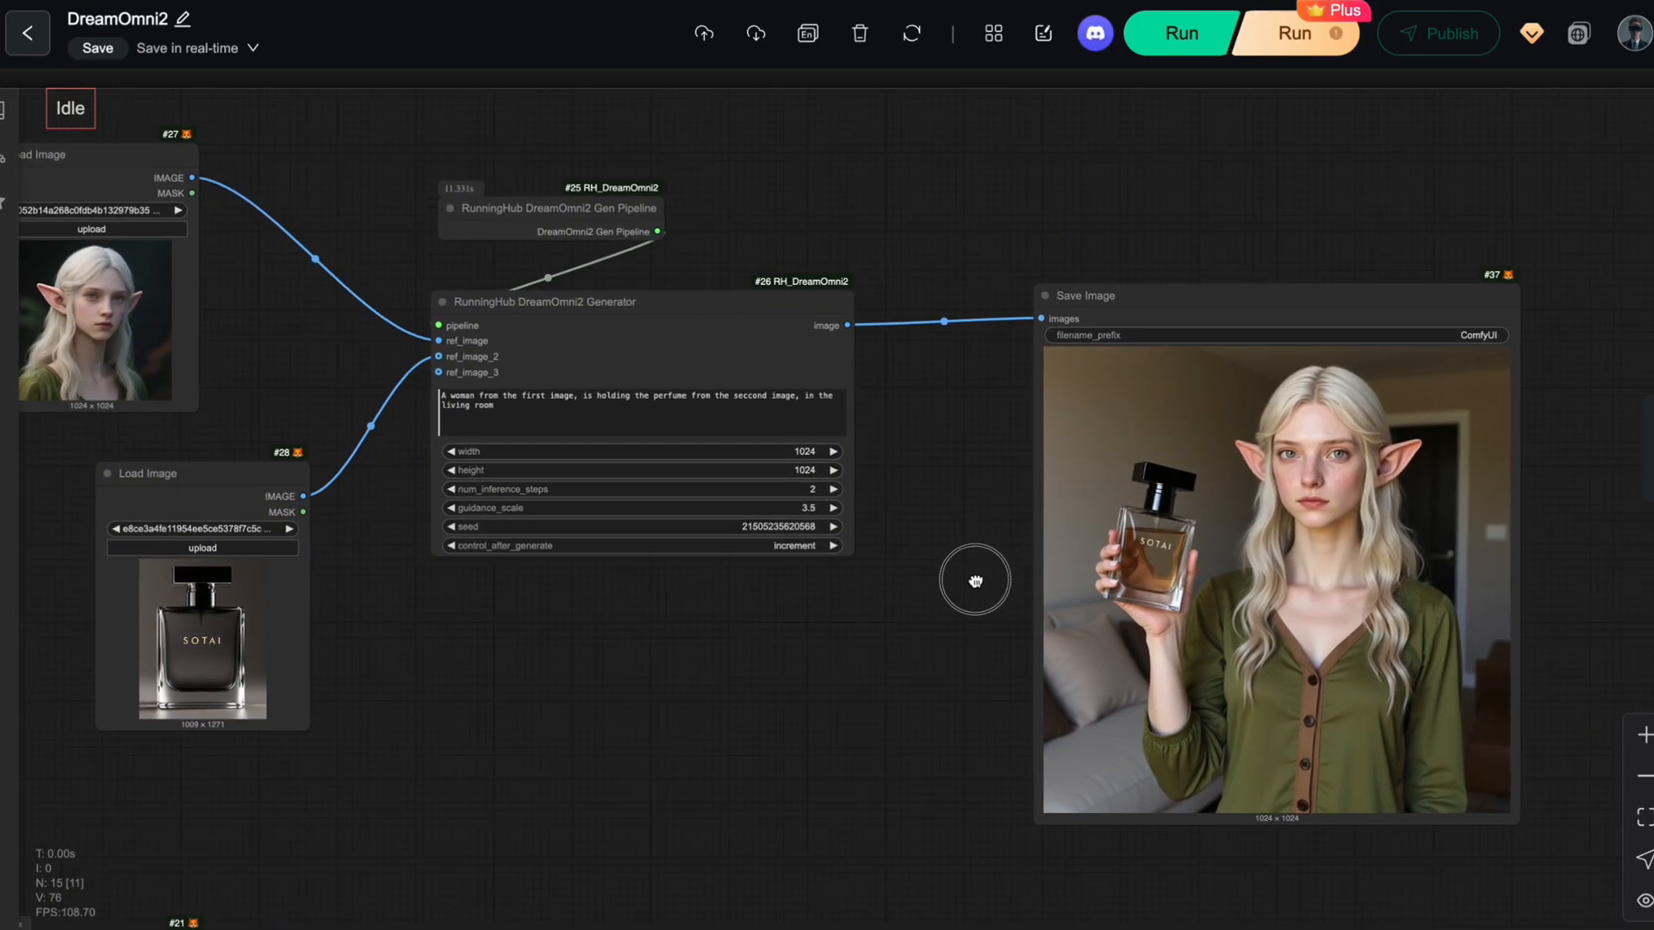
mouse_move(160, 172)
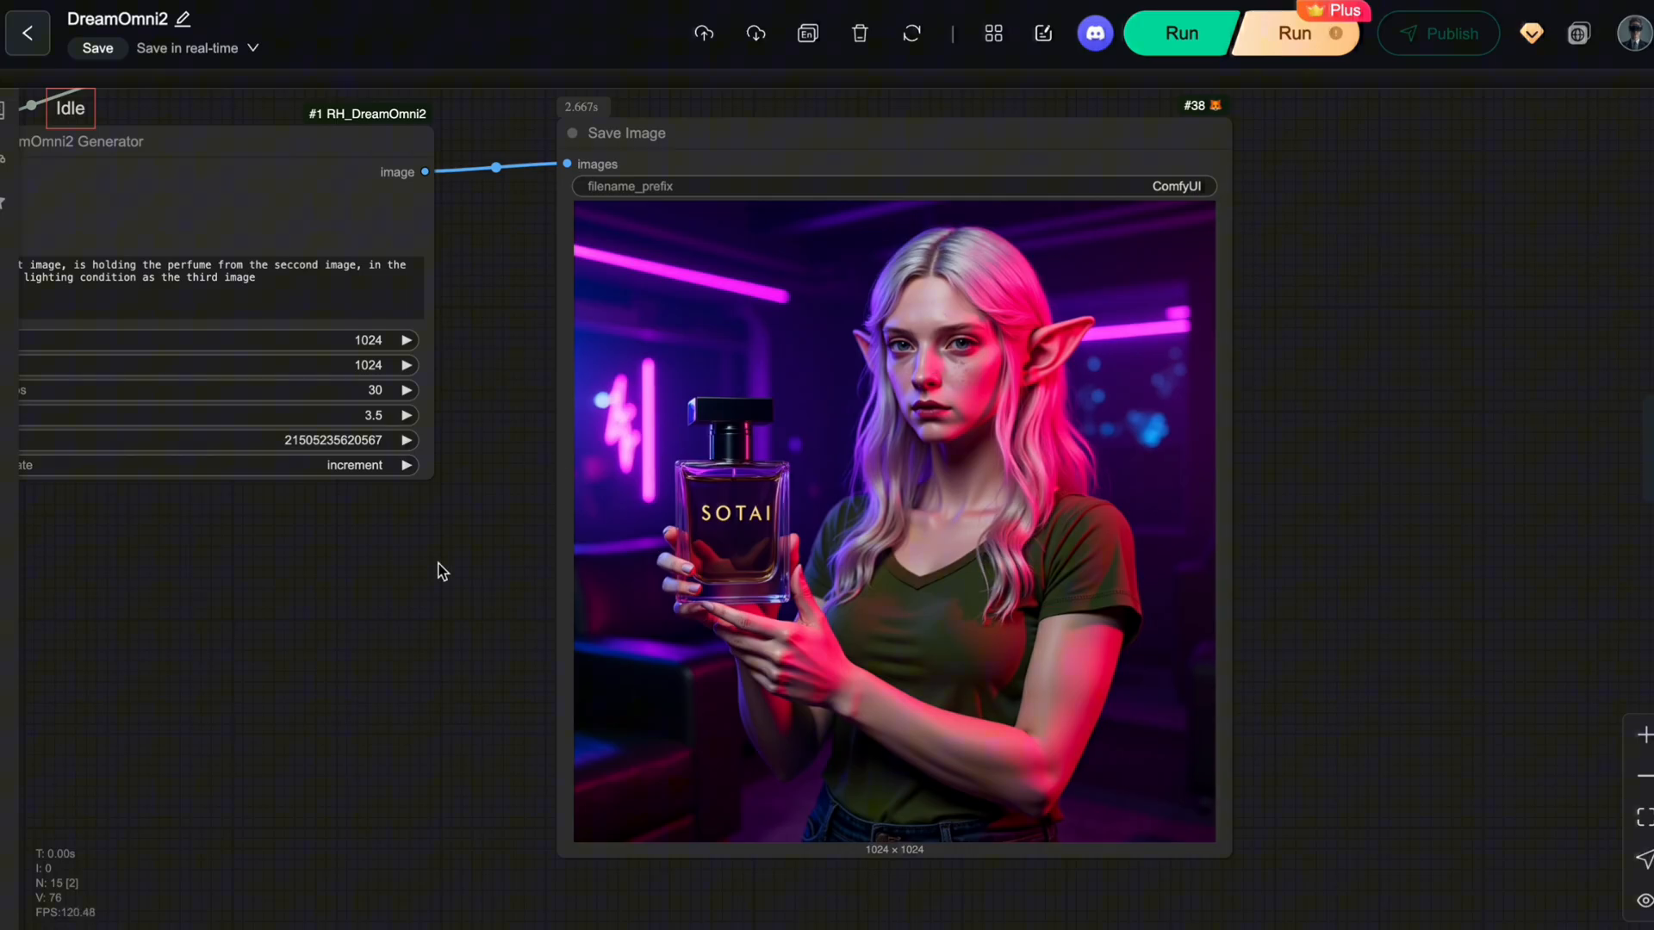
mouse_move(899, 273)
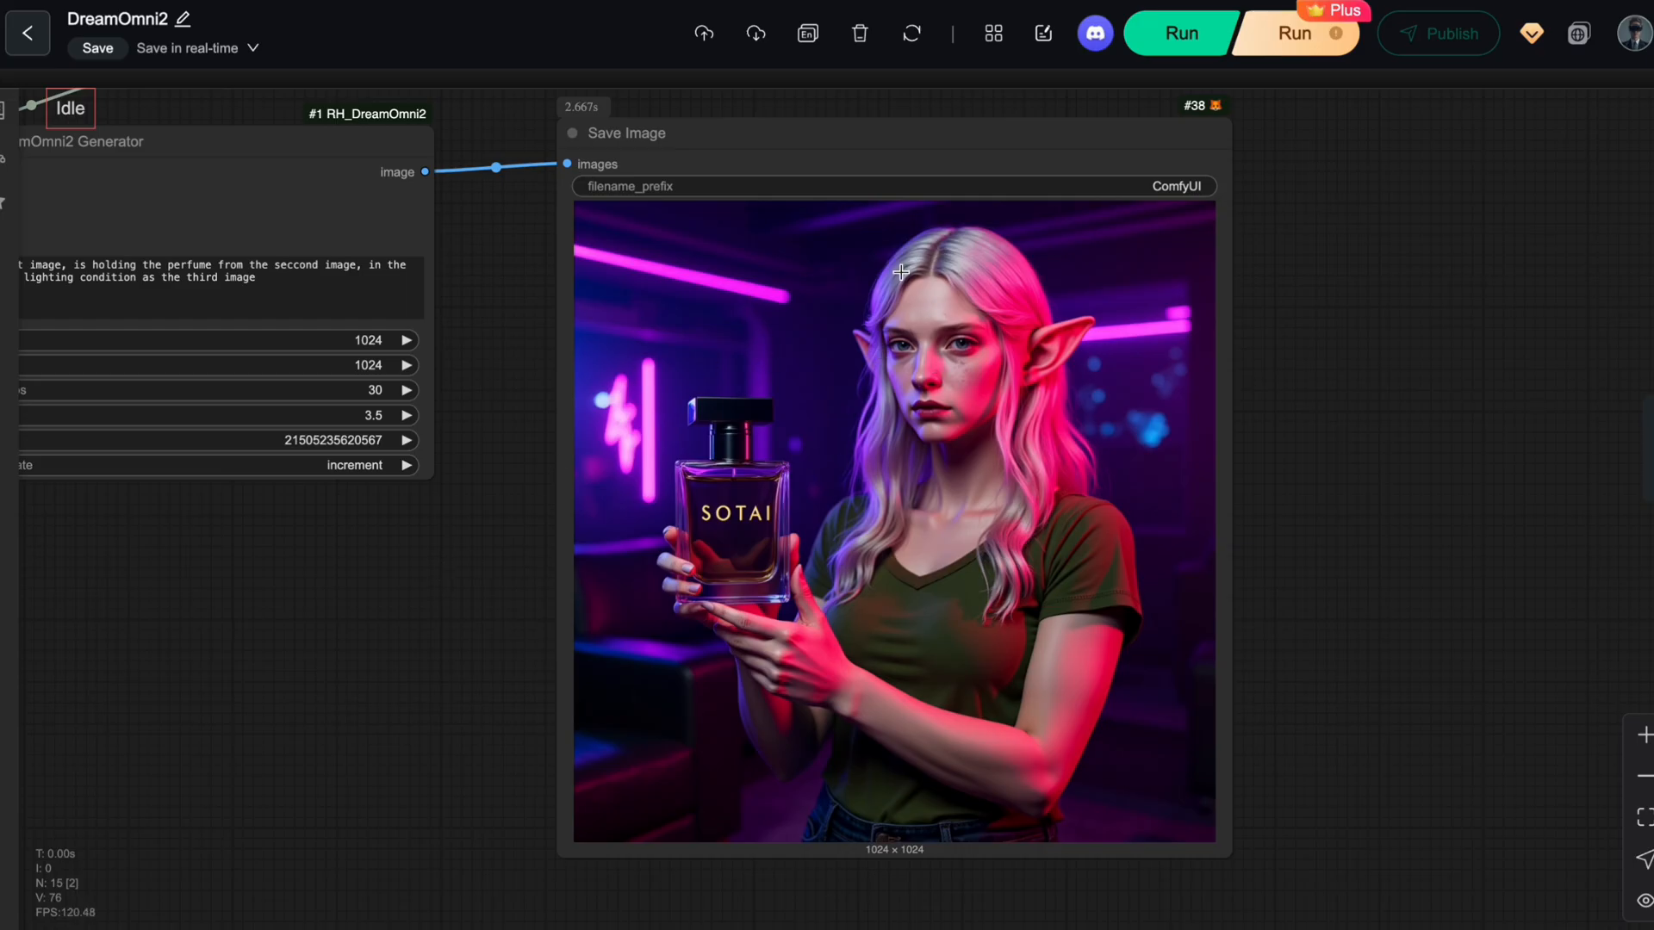
Step: Scroll to Save Image #38 showing the neon-lit perfume result
scroll("down", 3)
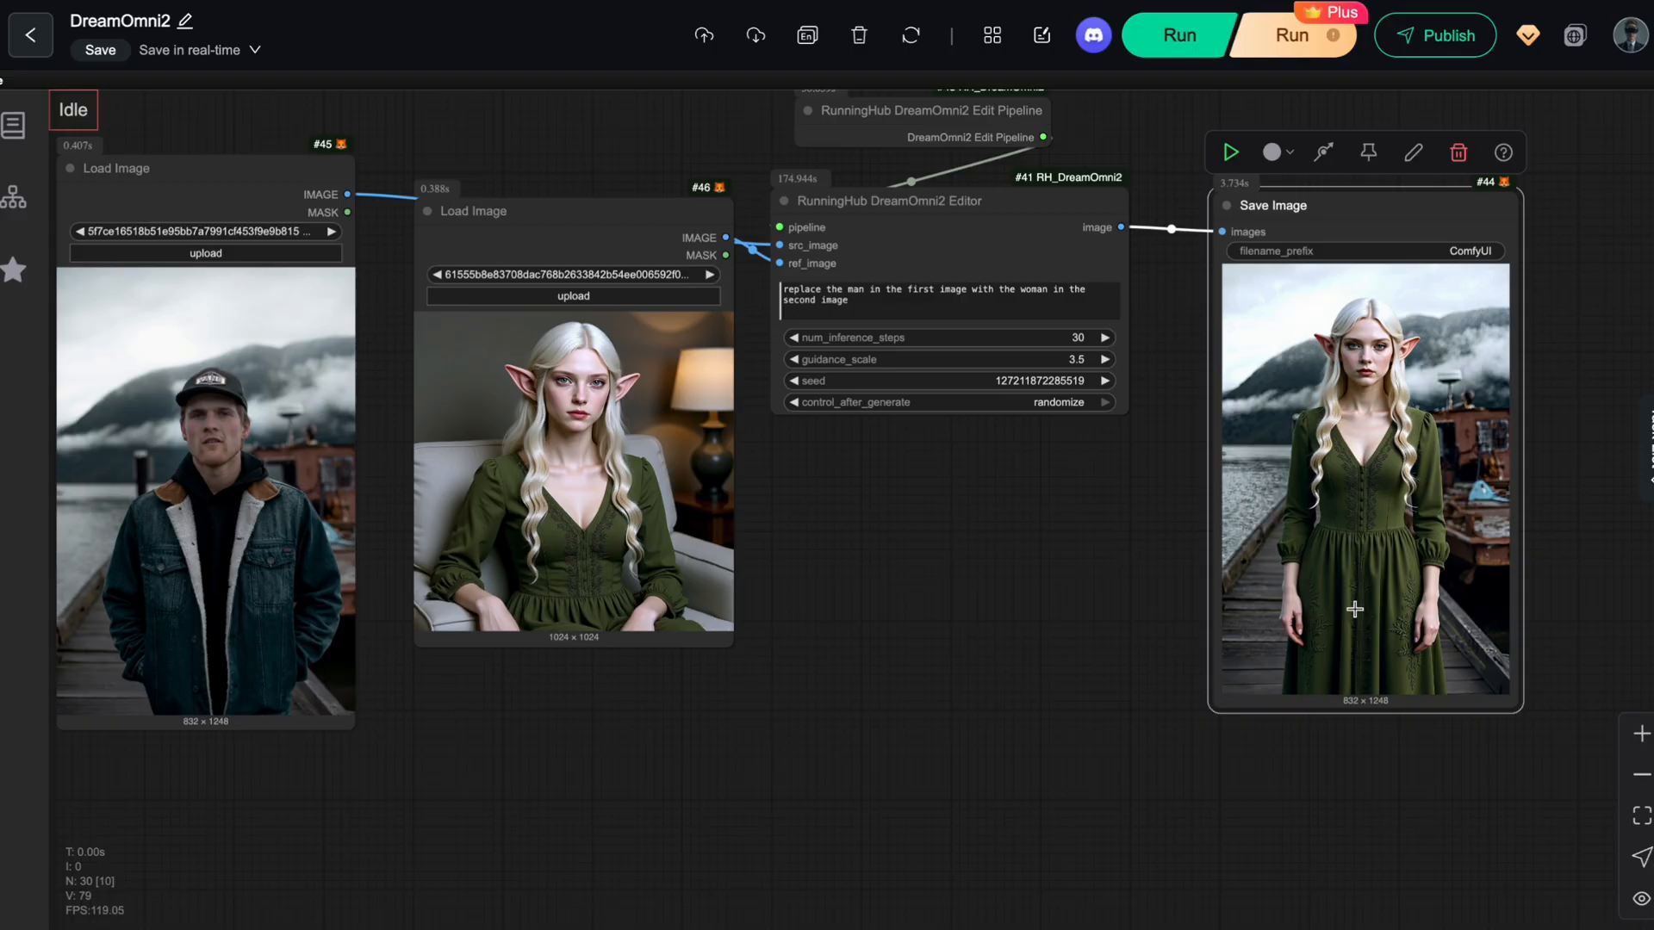
mouse_move(1433, 438)
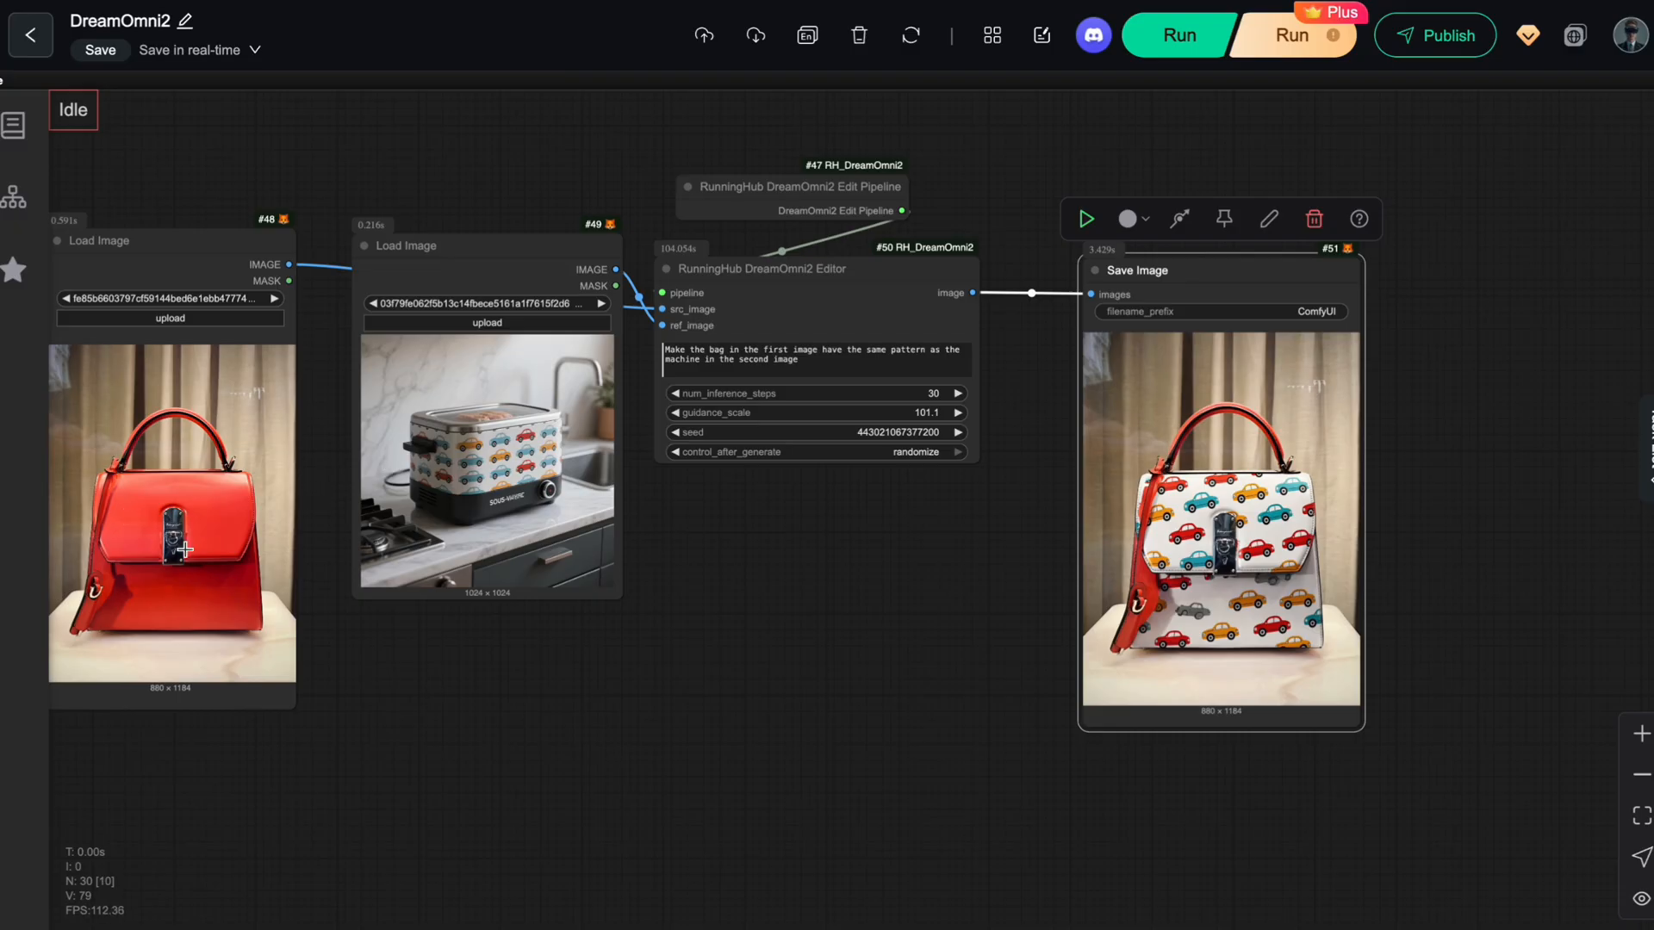
mouse_move(633, 738)
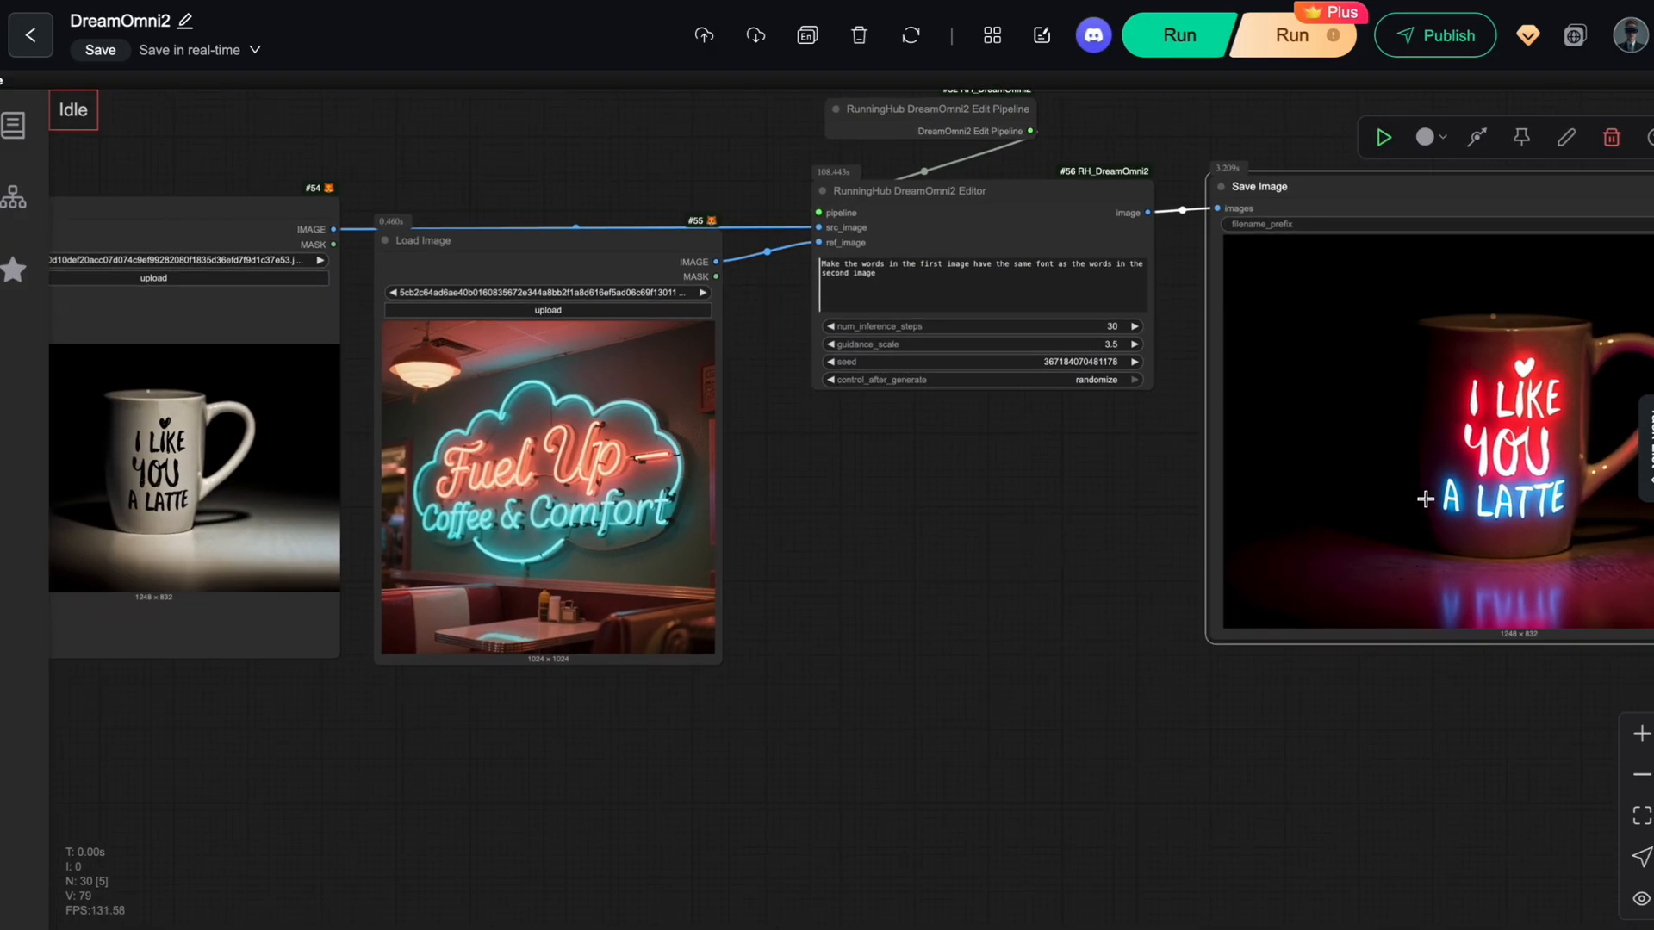
mouse_move(1239, 602)
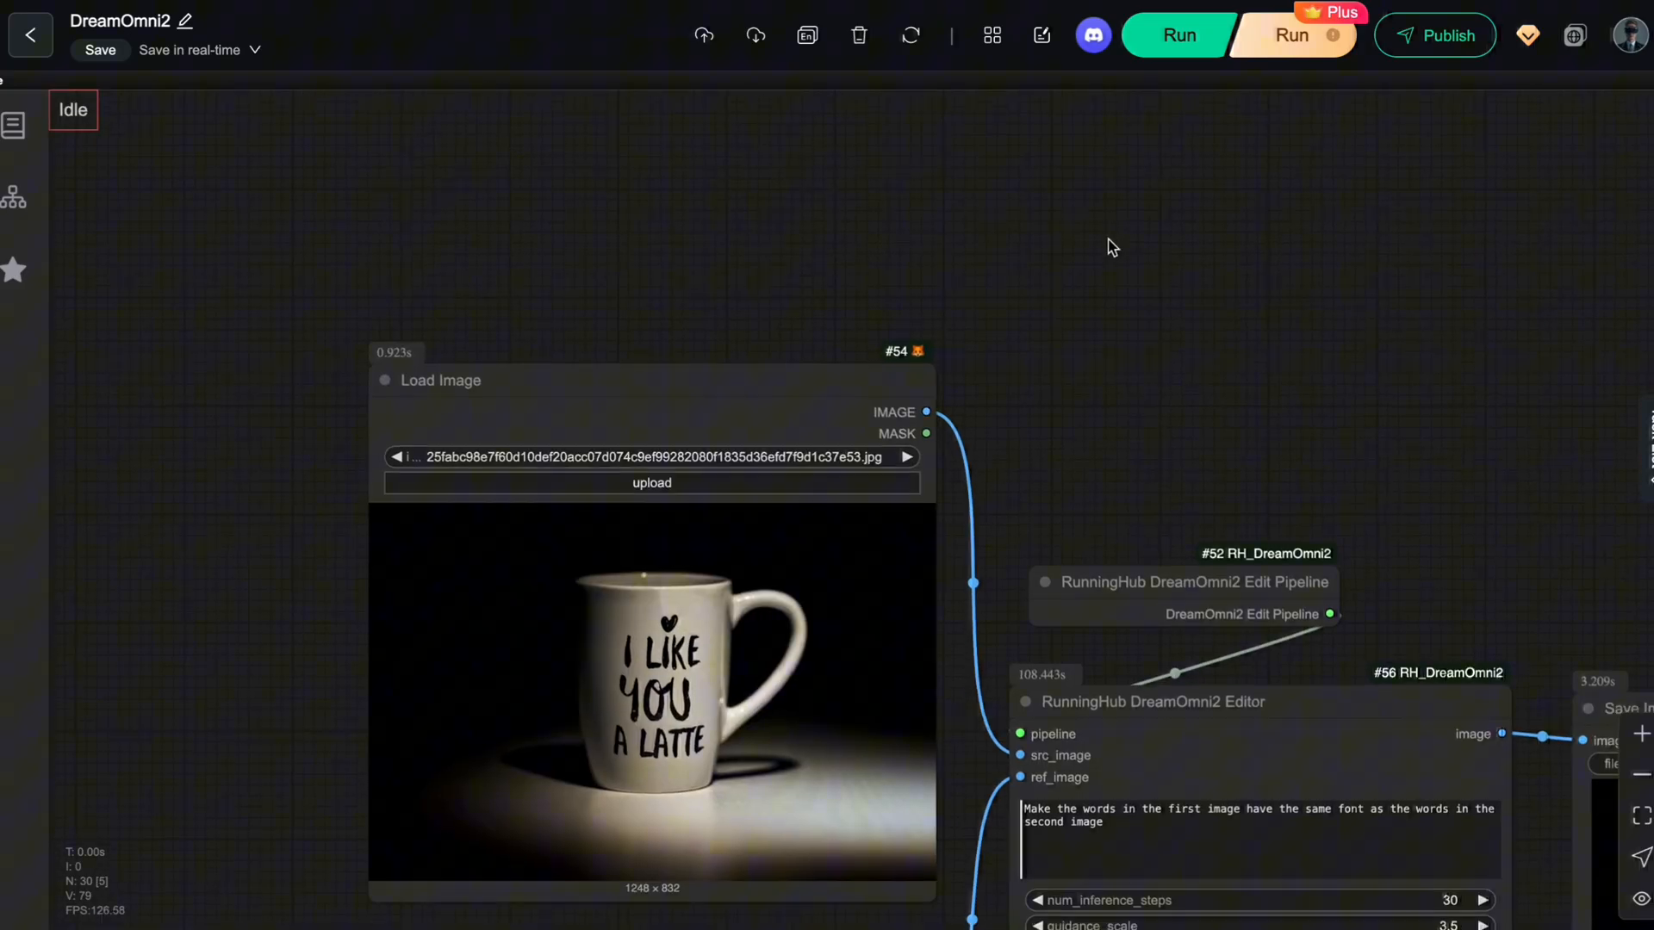
Step: Zoom in on the mug Load Image node and the font-copying Editor prompt
scroll("up", 3)
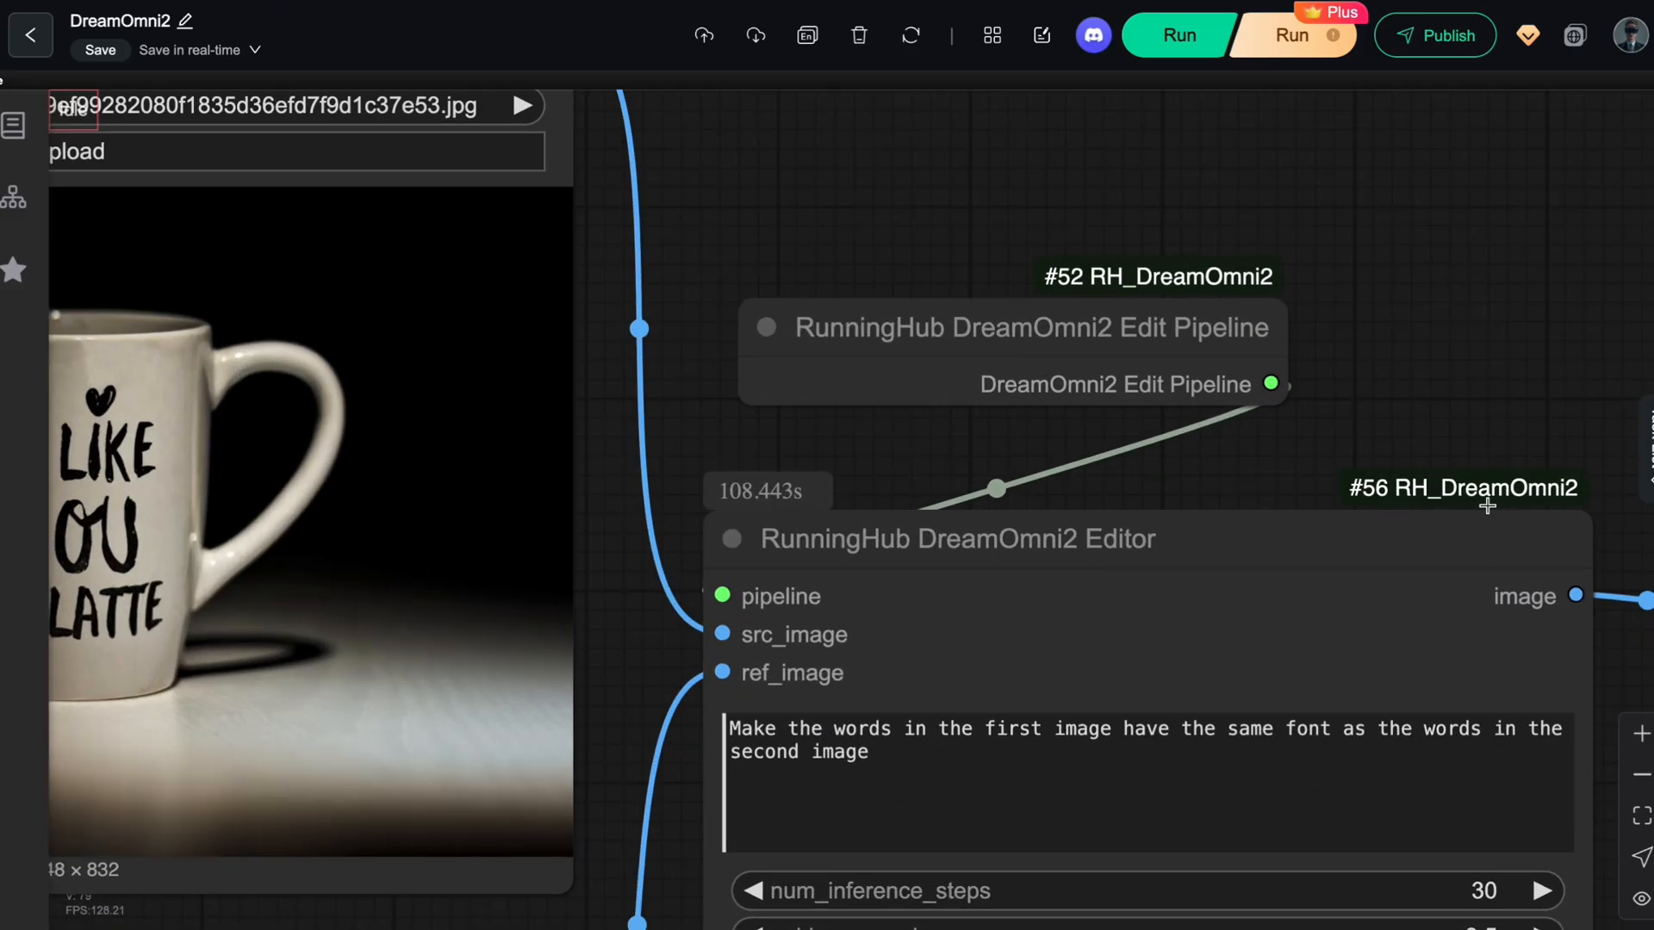